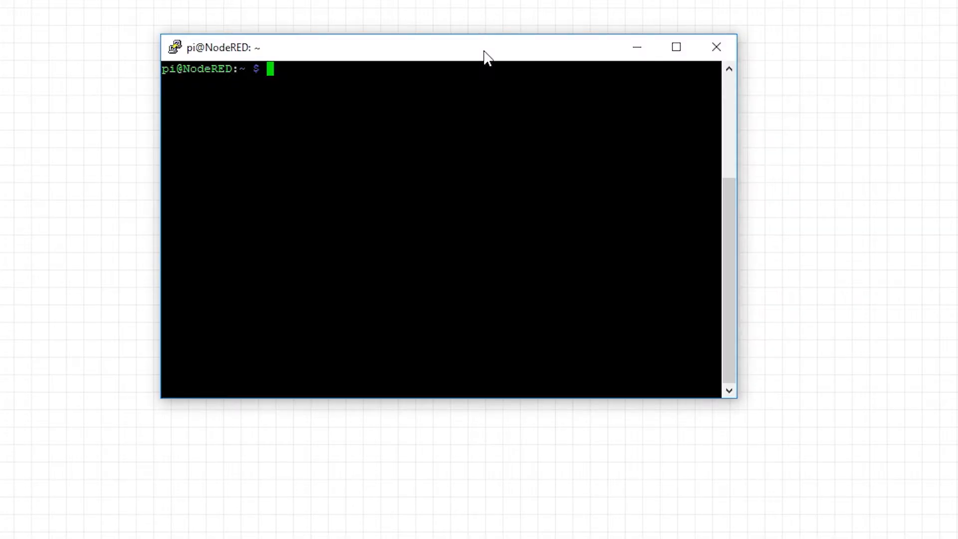
# Change into the ~/.node-red folder in the PuTTY terminal.
pyautogui.write('cd')
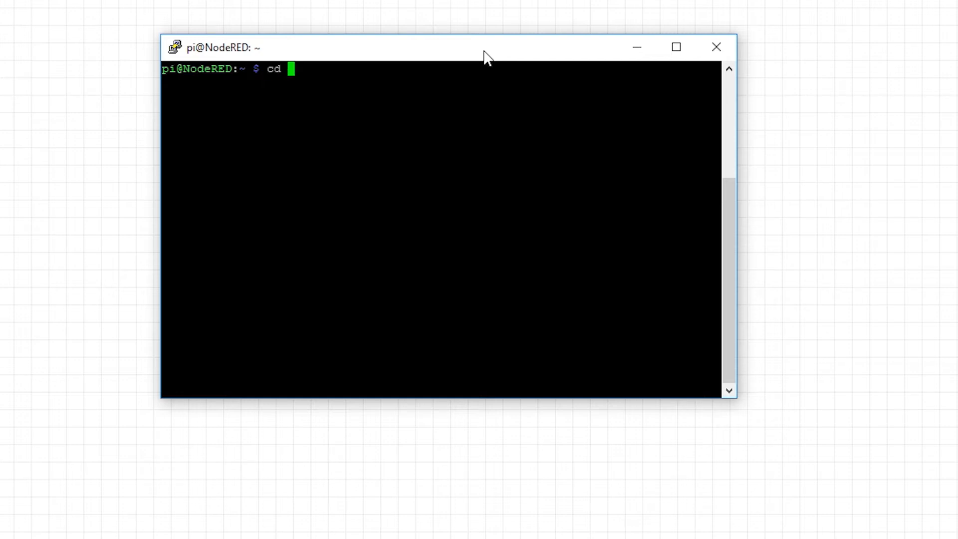
pyautogui.write('~/.node-red')
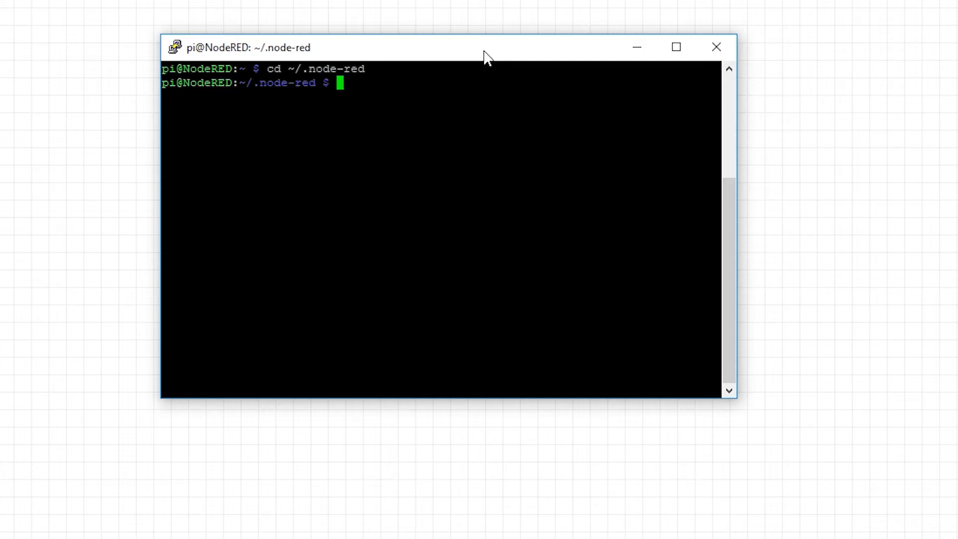
# Run sudo npm install node-red-contrib-join-joaoapps to add the Join nodes.
pyautogui.write('sudo n')
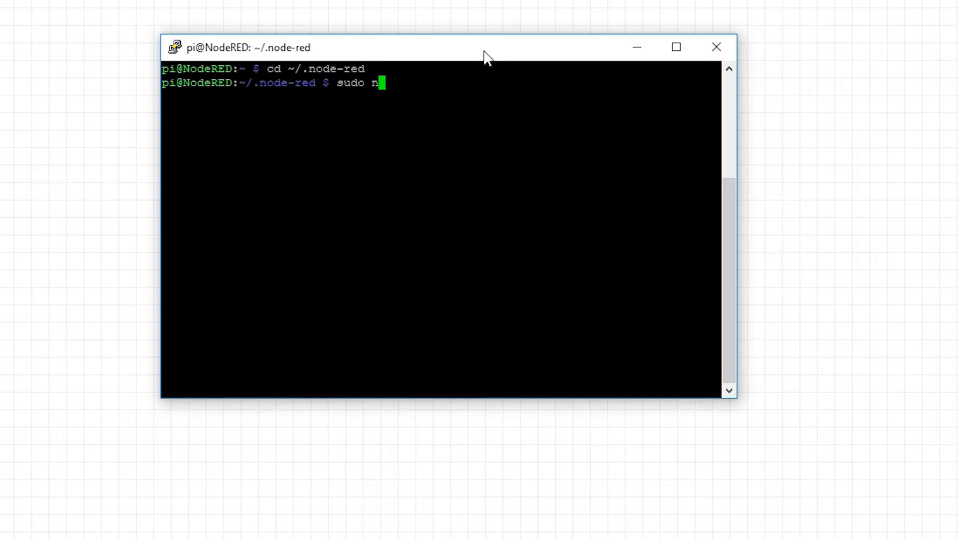
pyautogui.write('pm')
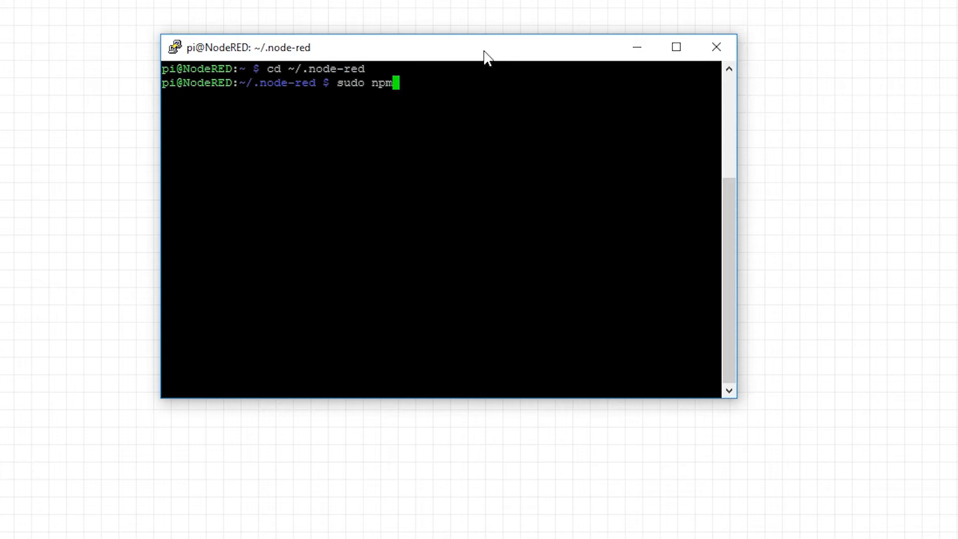
pyautogui.write('install')
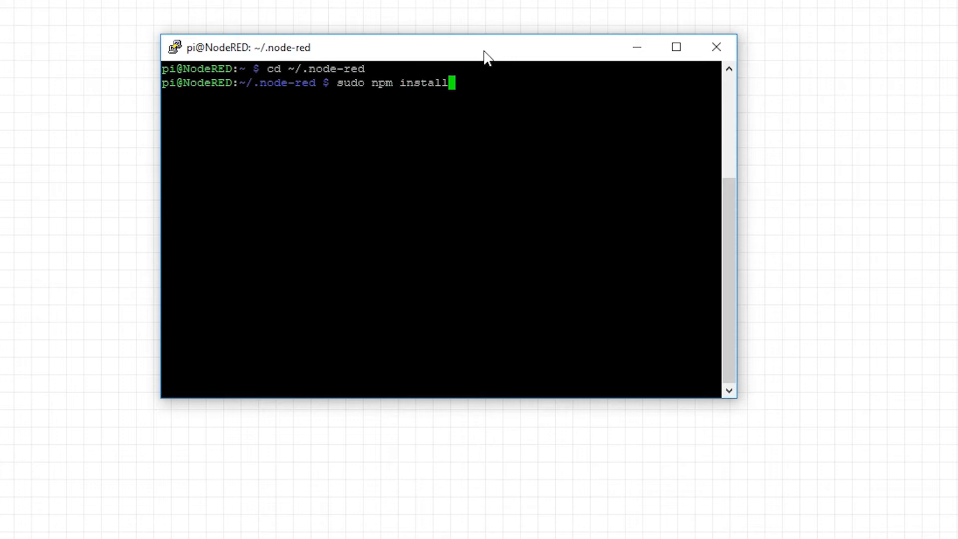
pyautogui.write('n')
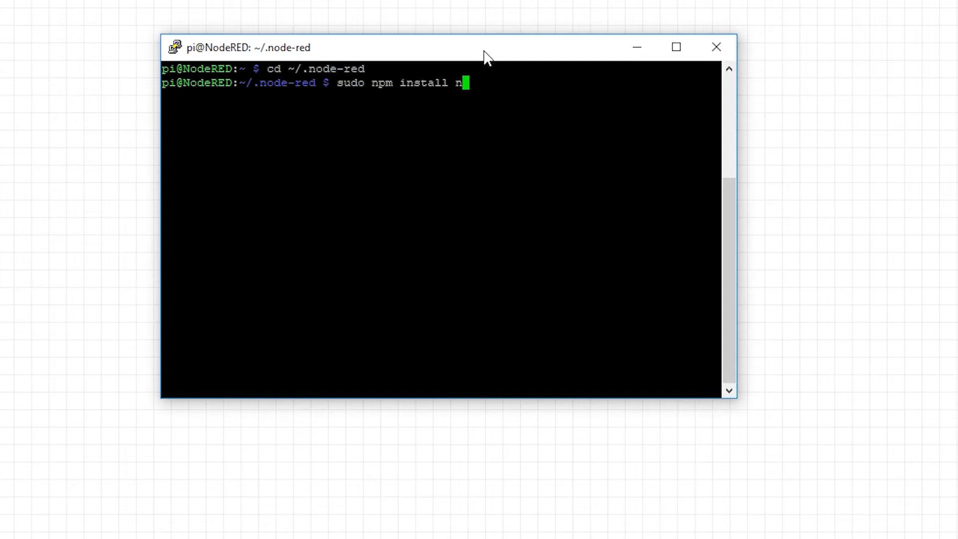
pyautogui.write('ode-red')
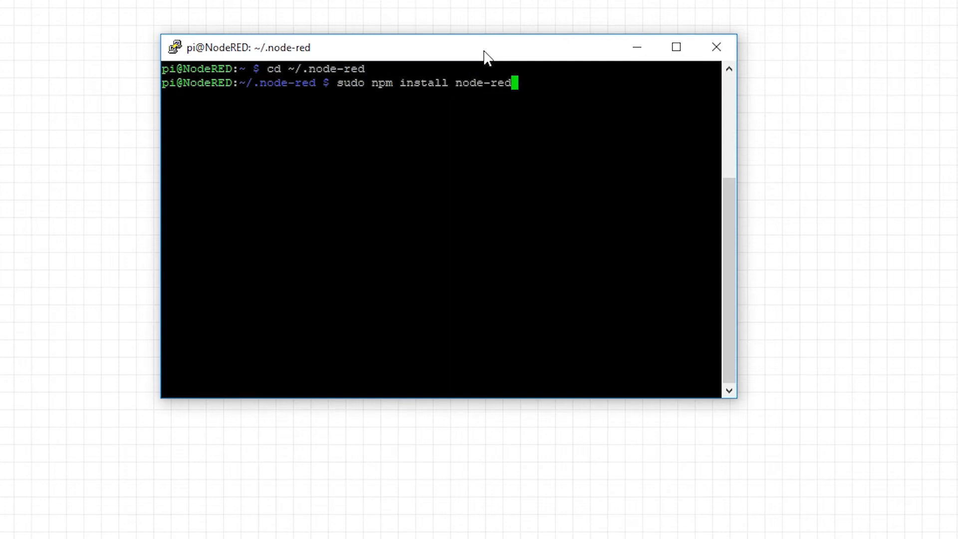
pyautogui.write('-contriub')
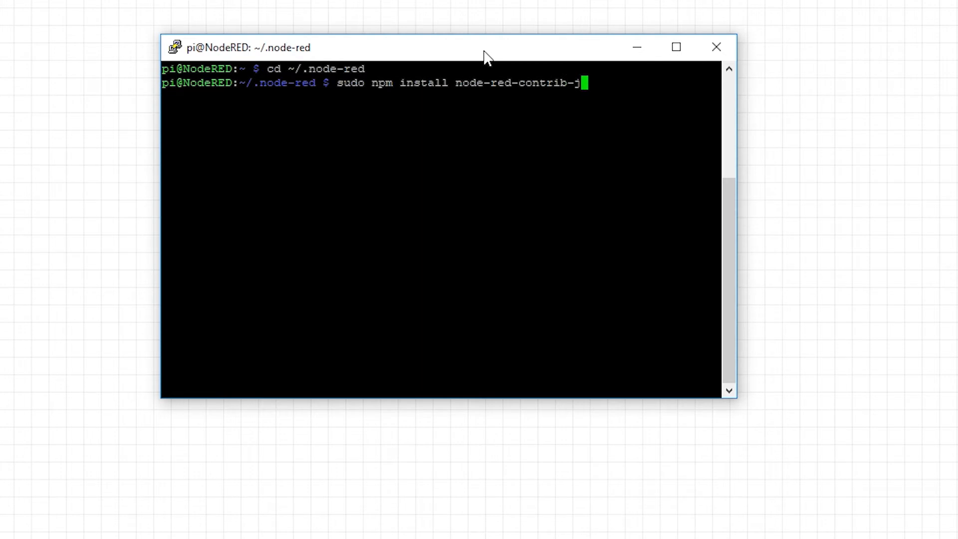
pyautogui.write('oin-joao')
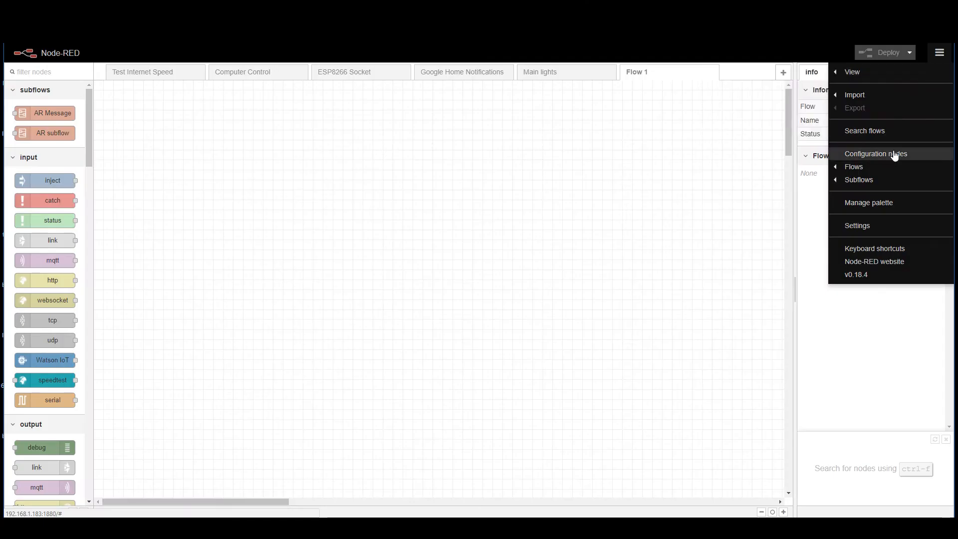
# Search the palette manager's Install list for 'join' modules.
pyautogui.click(869, 202)
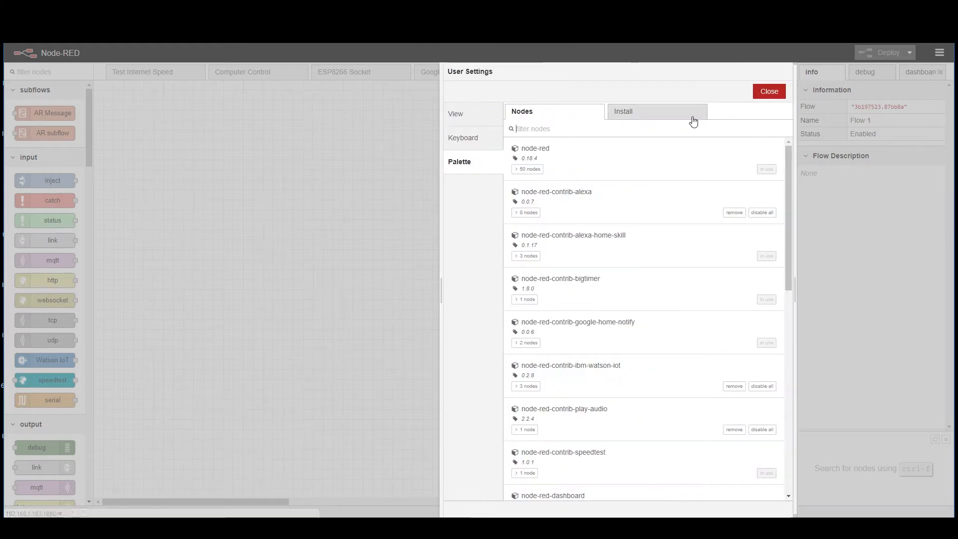
pyautogui.click(623, 111)
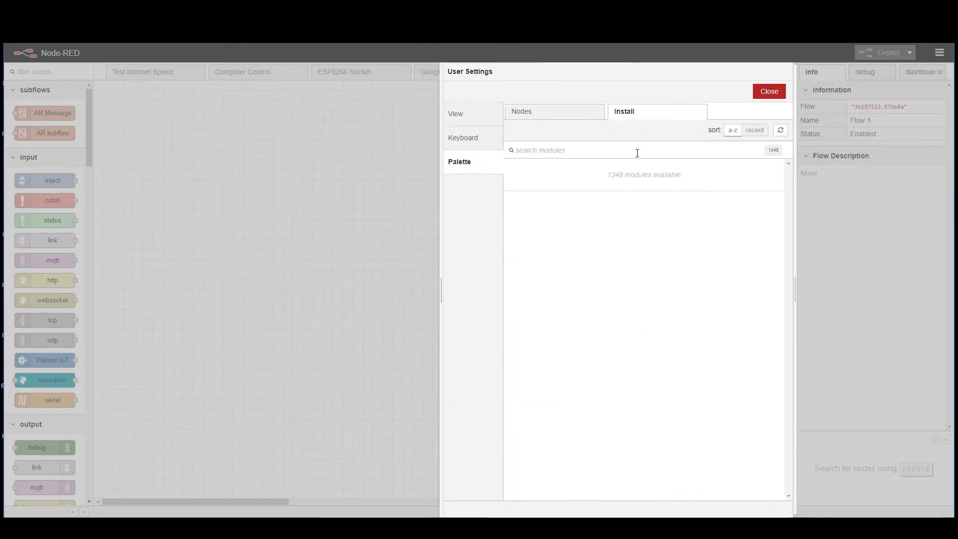
pyautogui.write('join')
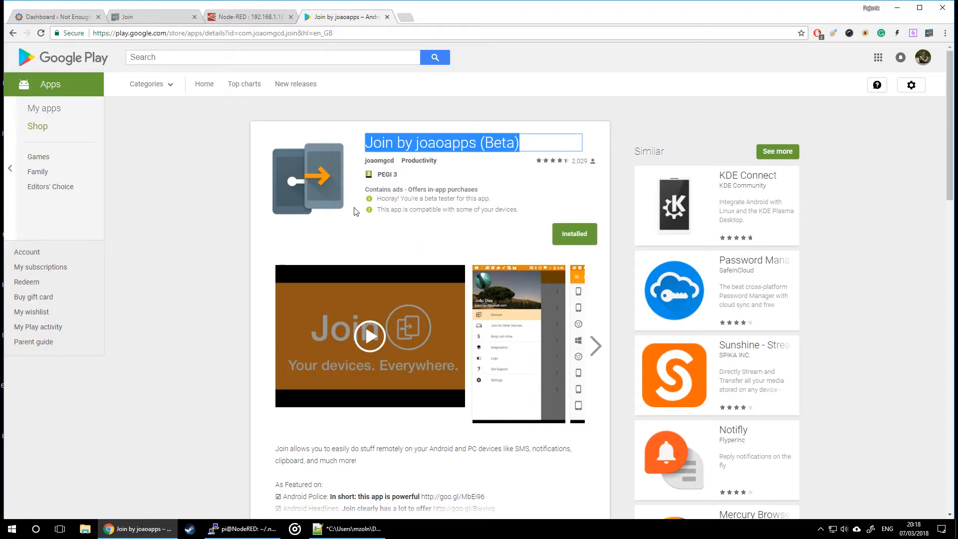
# Return to the terminal and reboot with sudo reboot so the Join nodes load.
pyautogui.click(250, 17)
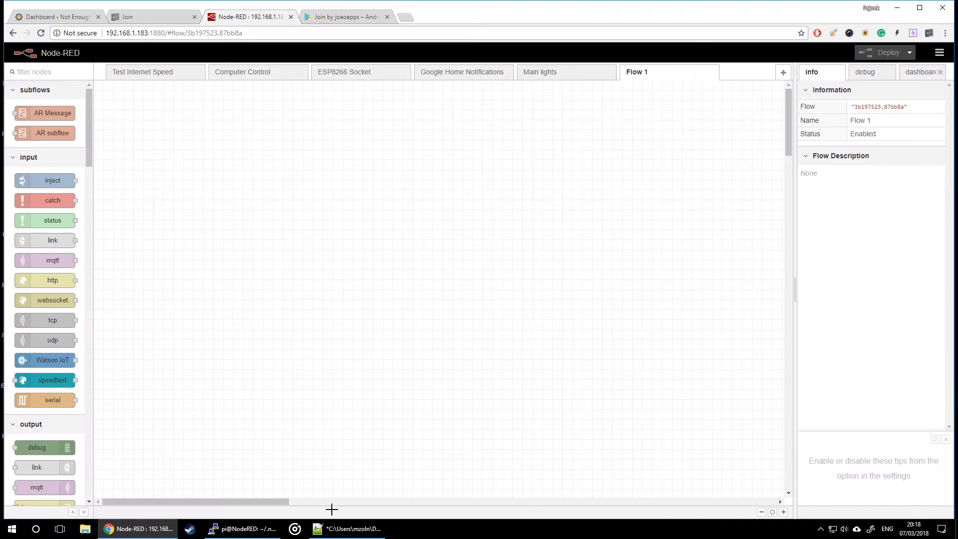
pyautogui.click(244, 529)
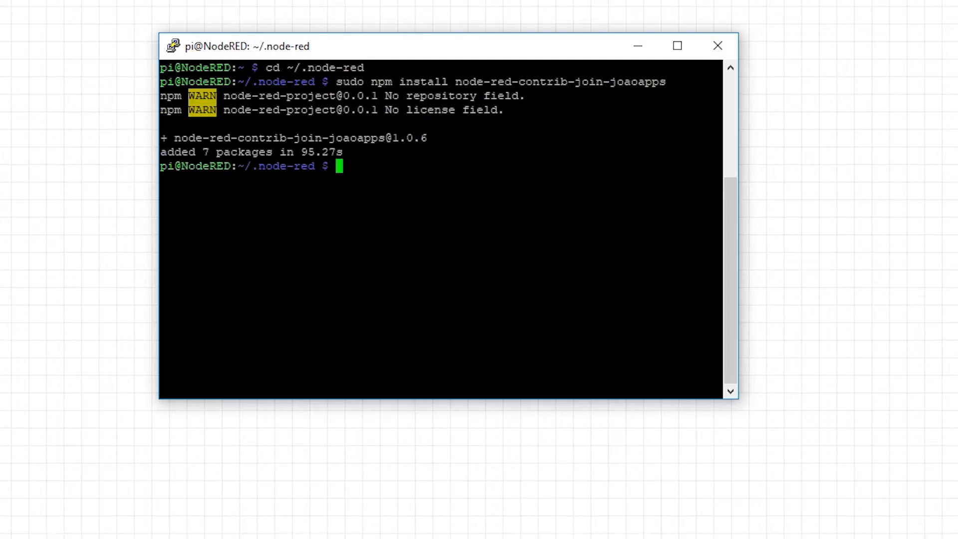
pyautogui.write('sudo reb')
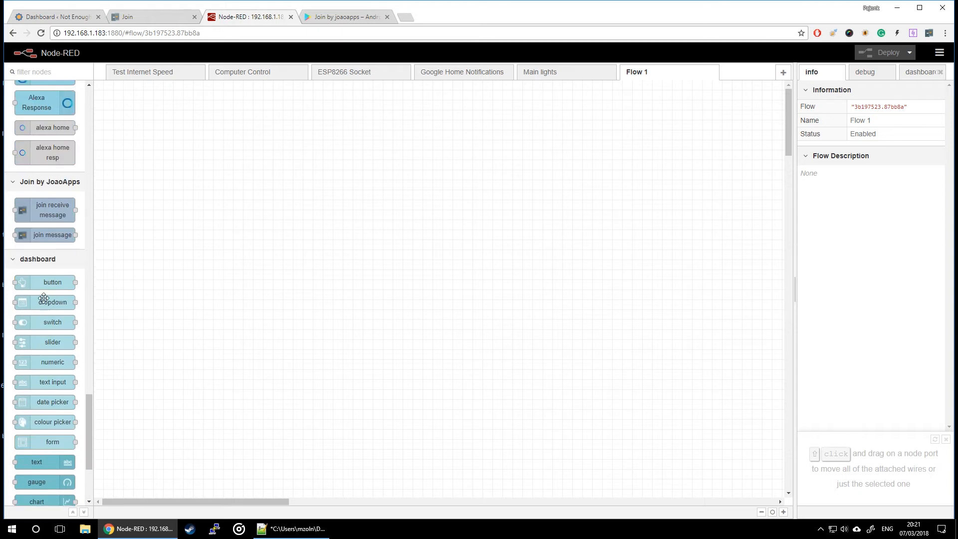
# Place the Join nodes and start a new server and account config named NodeRED.
pyautogui.moveTo(45, 209); pyautogui.dragTo(483, 150)
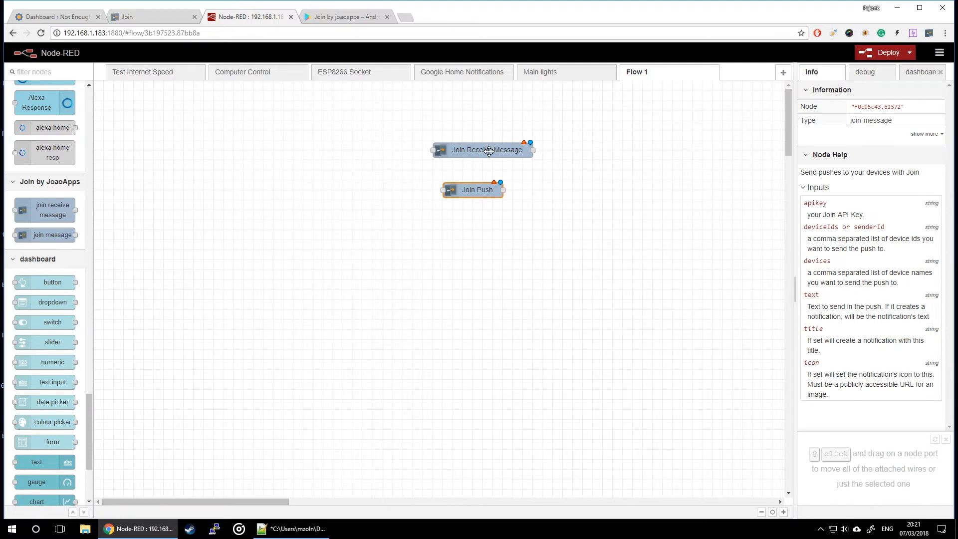
pyautogui.doubleClick(487, 150)
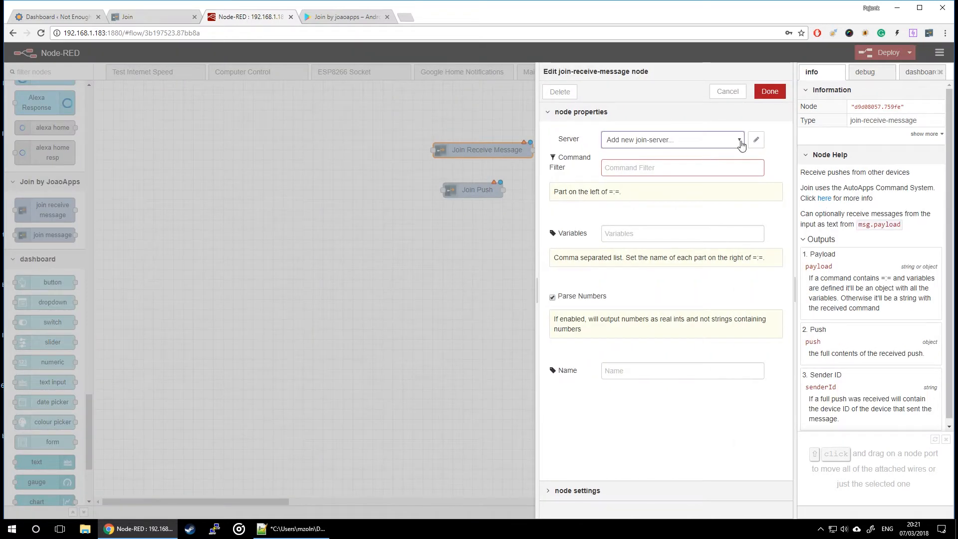
pyautogui.click(755, 140)
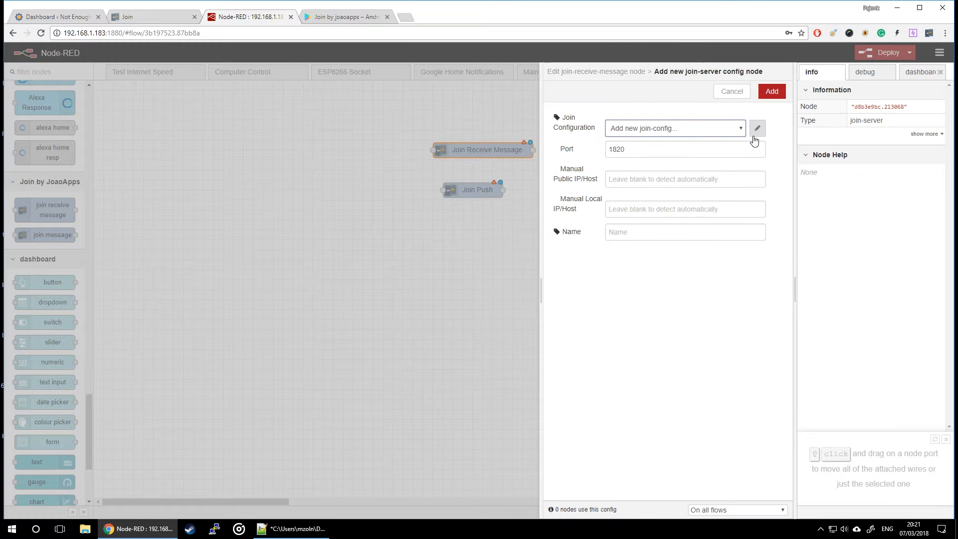
pyautogui.click(758, 129)
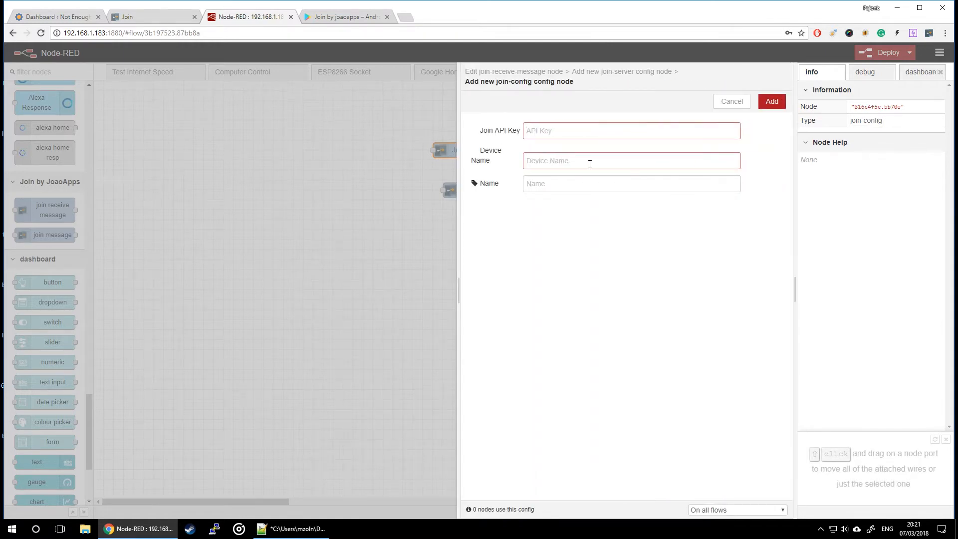
pyautogui.write('NodeRED')
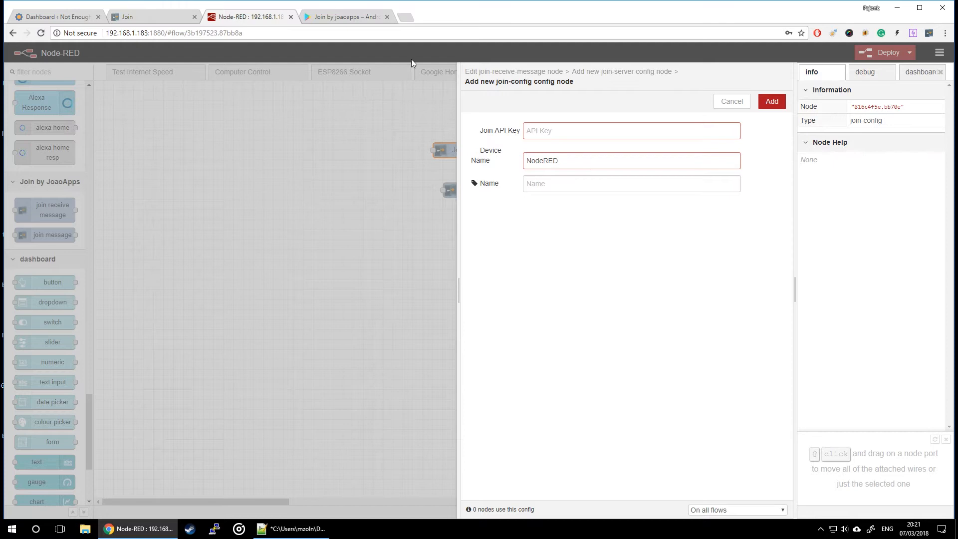
pyautogui.click(153, 17)
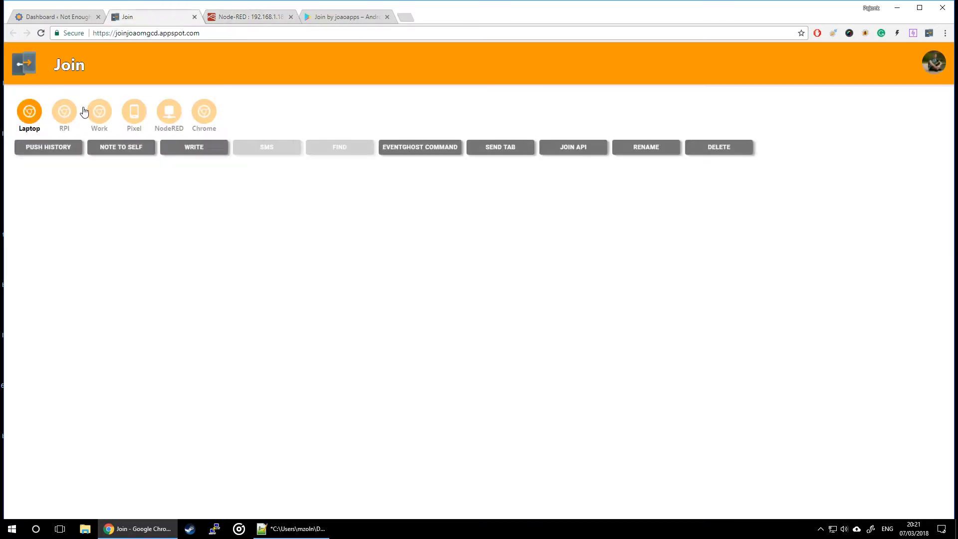
# View the account's Join API key, then return to the Node-RED server setup.
pyautogui.click(573, 146)
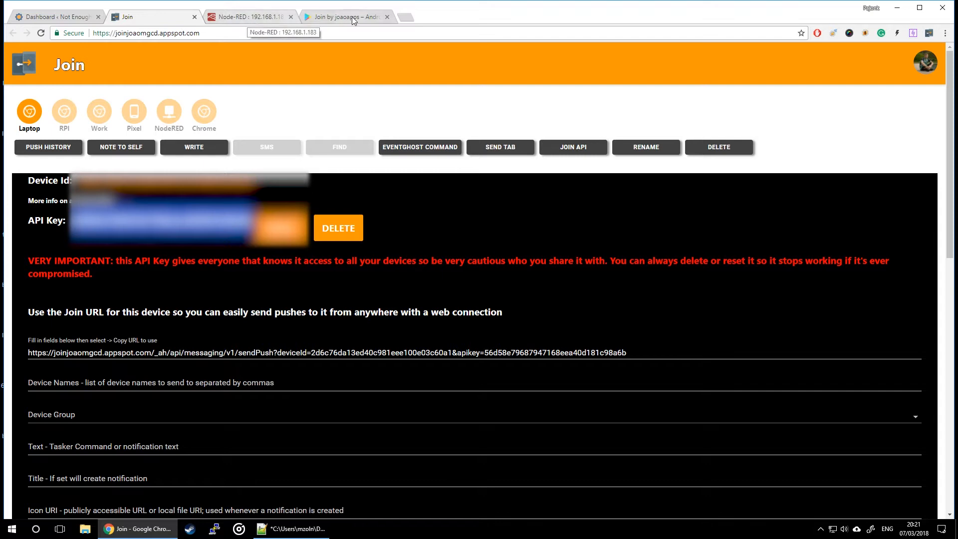
pyautogui.click(249, 17)
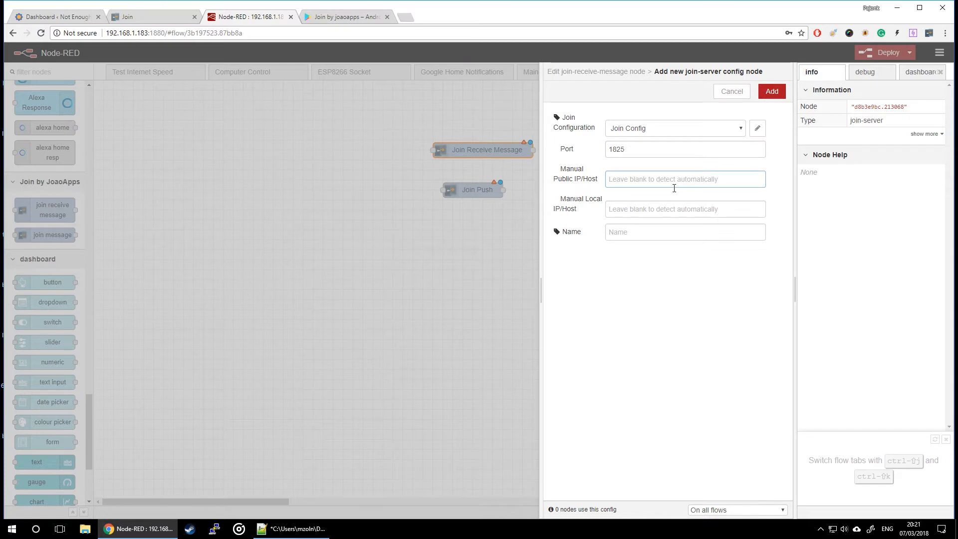
# Reach the Join Chrome extension's settings via its toolbar popup.
pyautogui.click(684, 209)
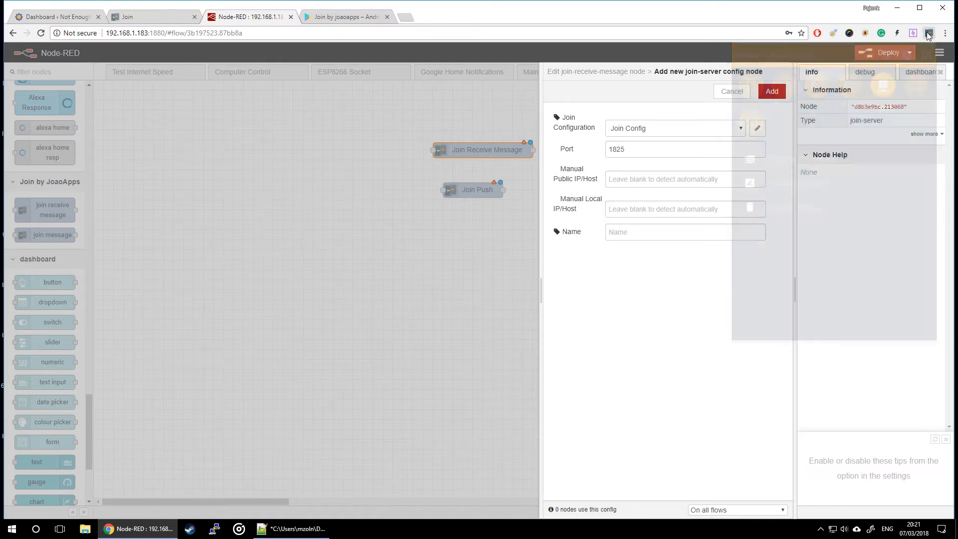
pyautogui.click(927, 33)
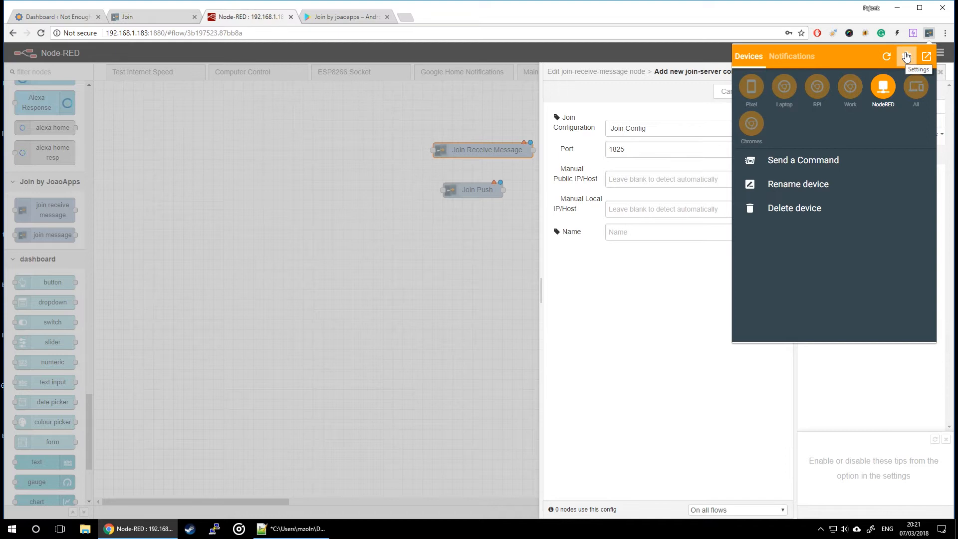
pyautogui.click(907, 56)
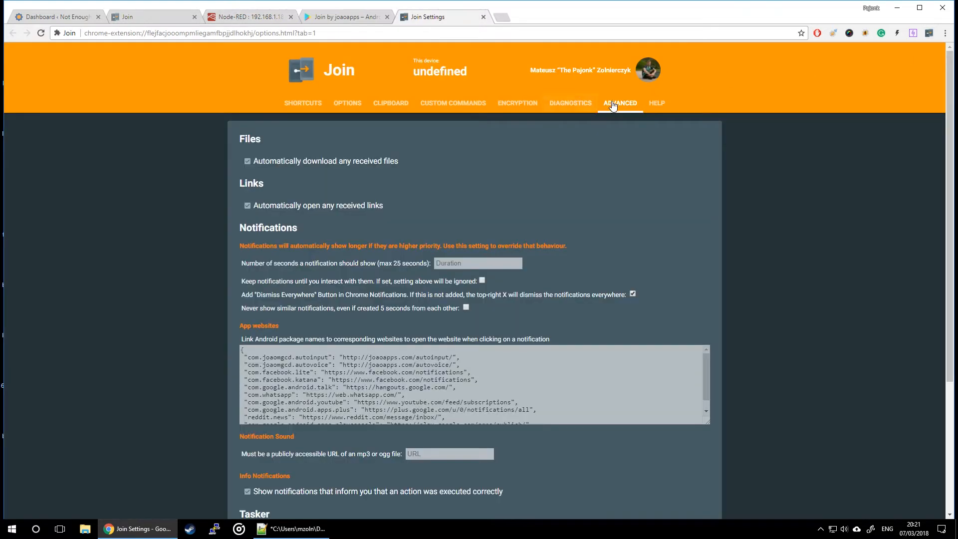
# Set the extension's Node-RED forwarding port to 1825 and return to the editor.
pyautogui.scroll(-3)
pyautogui.write('1')
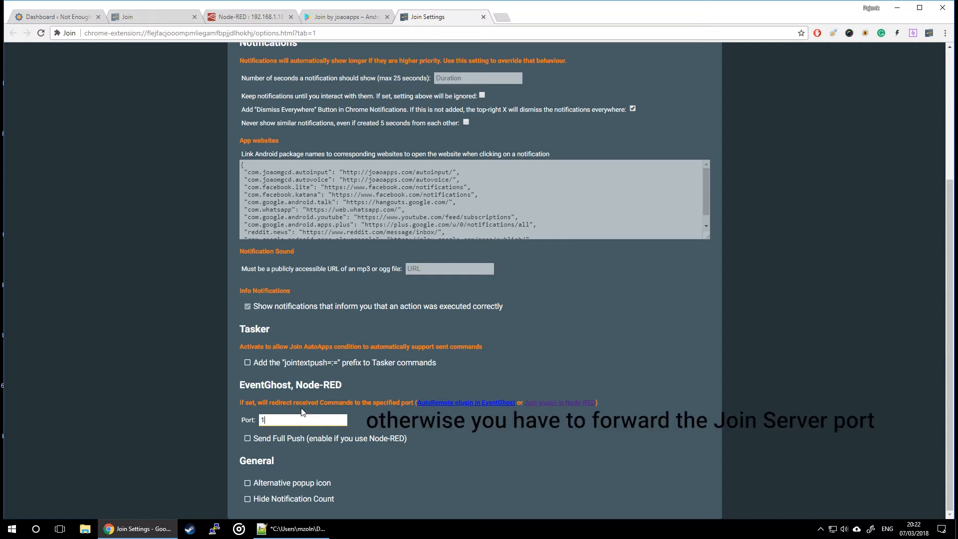
pyautogui.write('825')
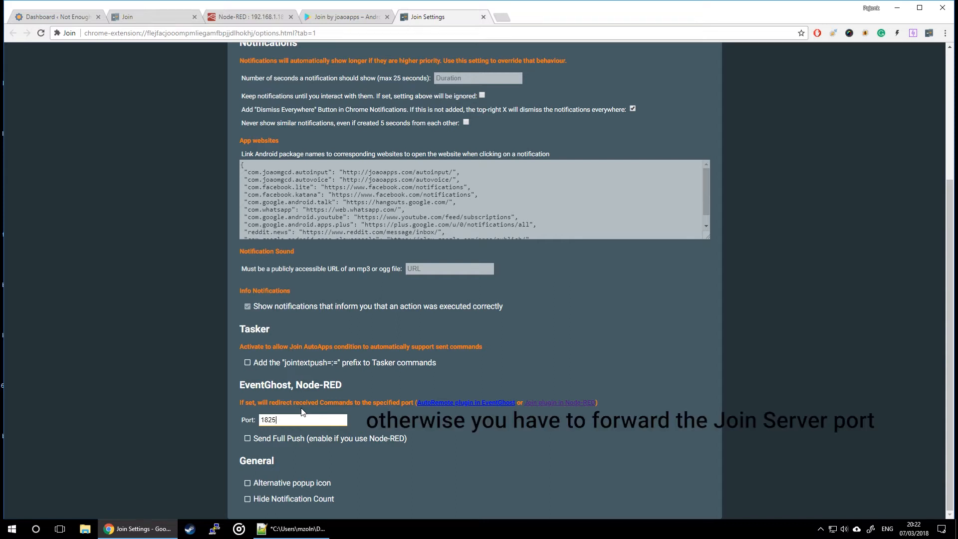
pyautogui.click(250, 17)
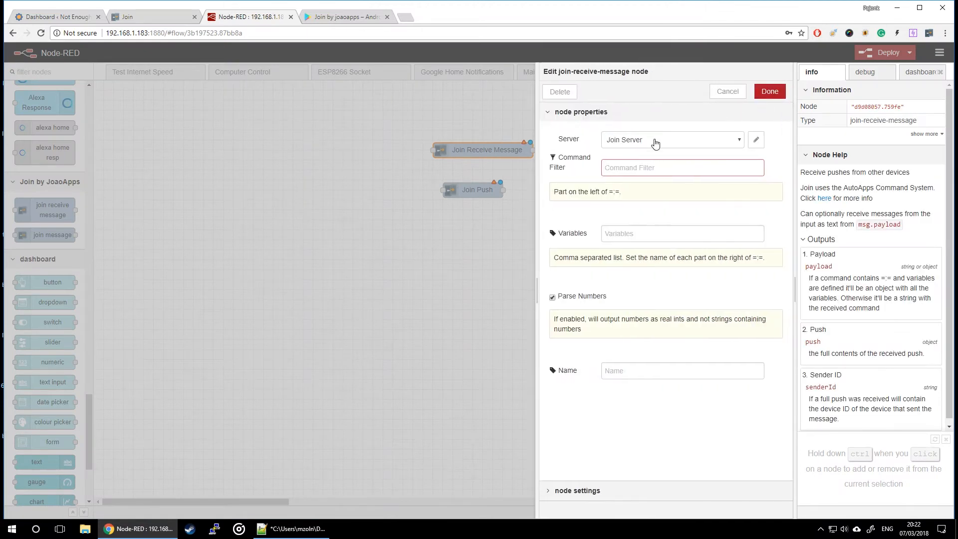
# Set the receive node's Command Filter to 'node' and confirm.
pyautogui.write('node')
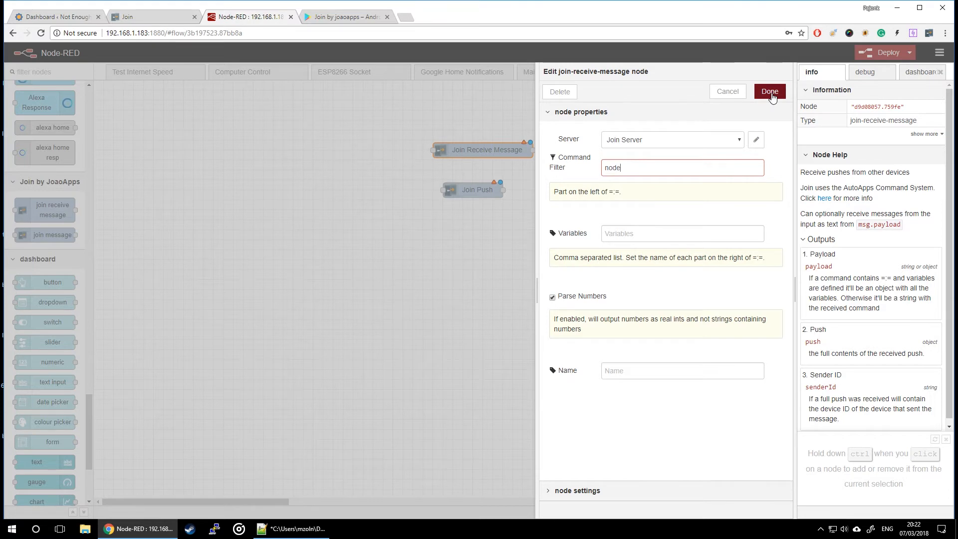
pyautogui.click(769, 91)
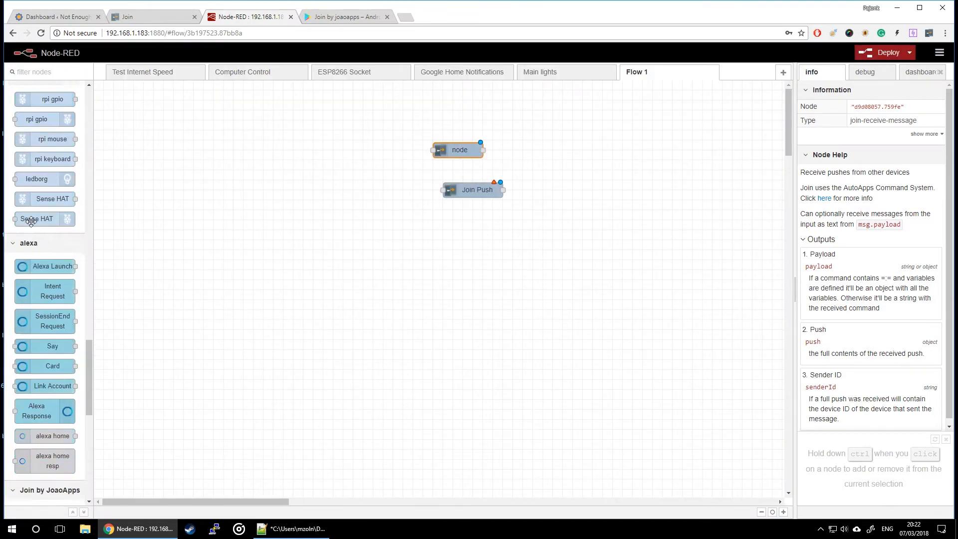
# Wire a msg.payload debug node to the 'node' receiver, deploy, and show the debug sidebar.
pyautogui.scroll(-3)
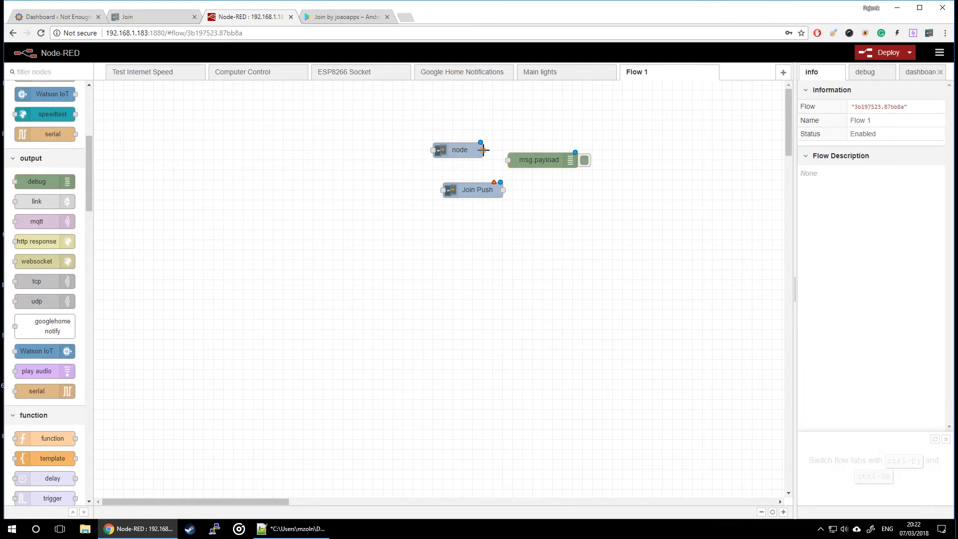
pyautogui.click(547, 149)
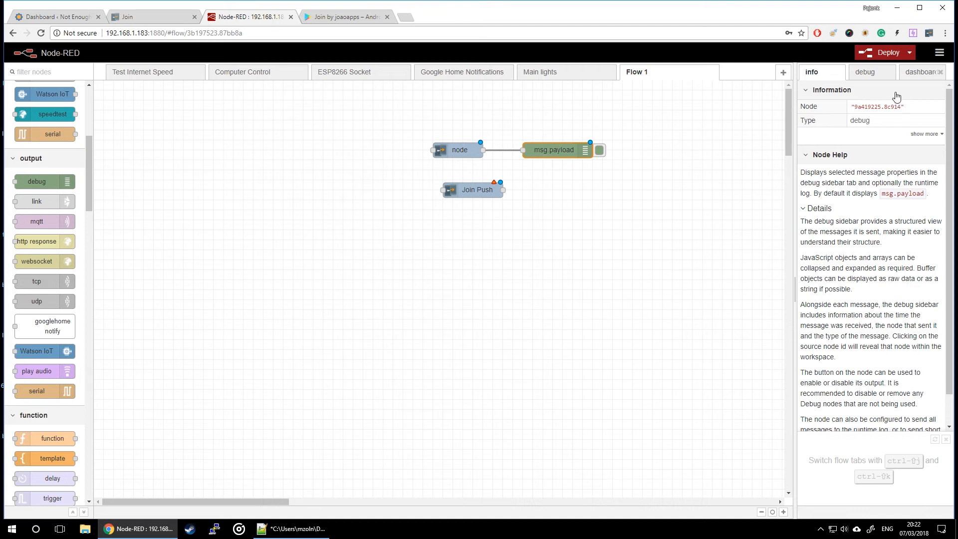
pyautogui.click(884, 53)
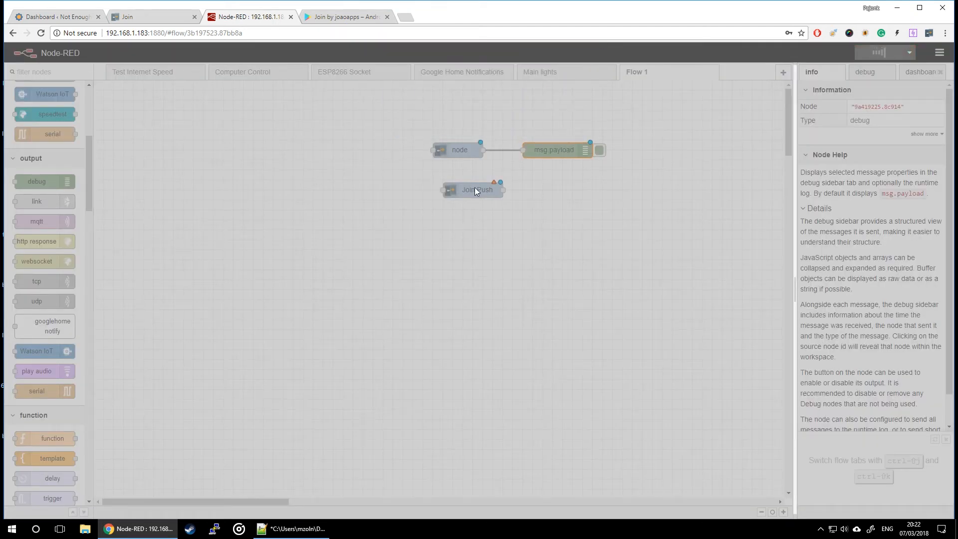
pyautogui.click(884, 53)
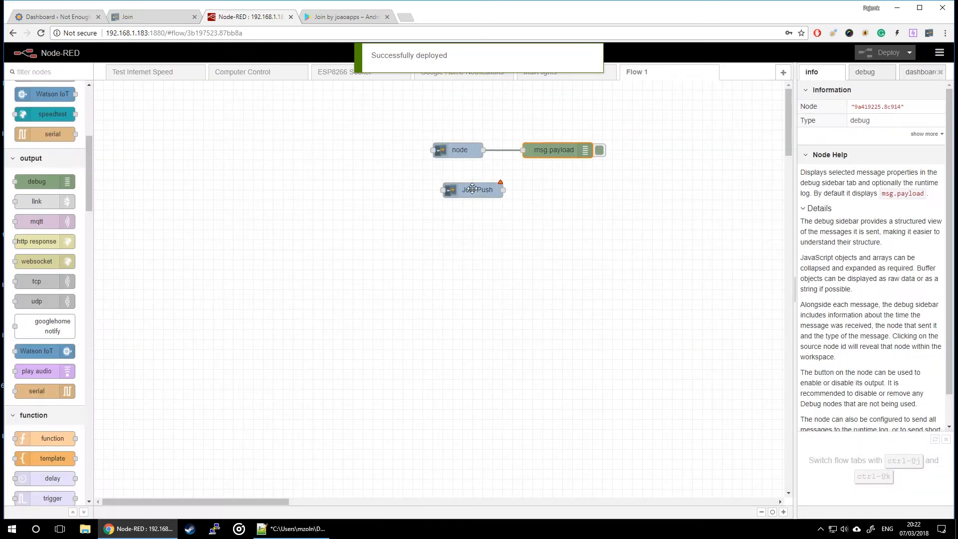
pyautogui.click(477, 189)
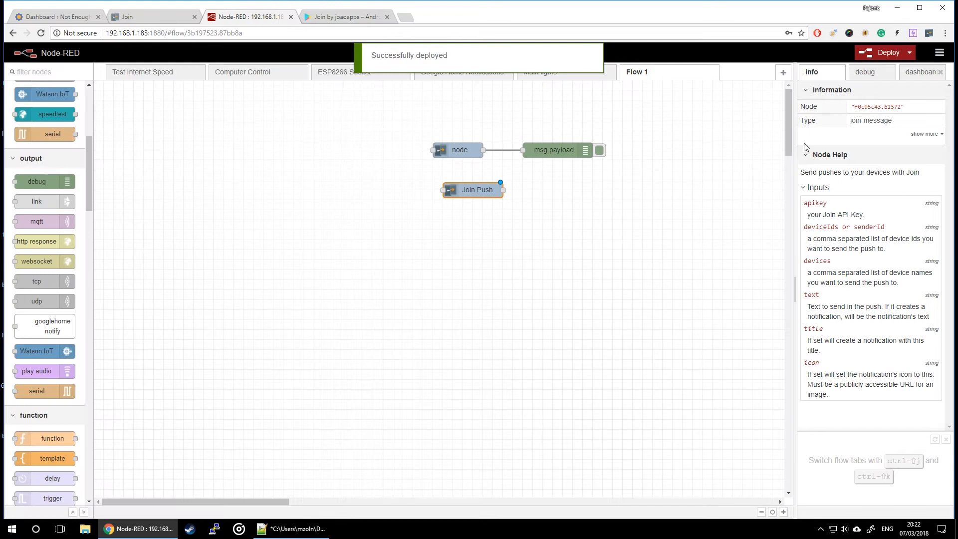
pyautogui.click(869, 72)
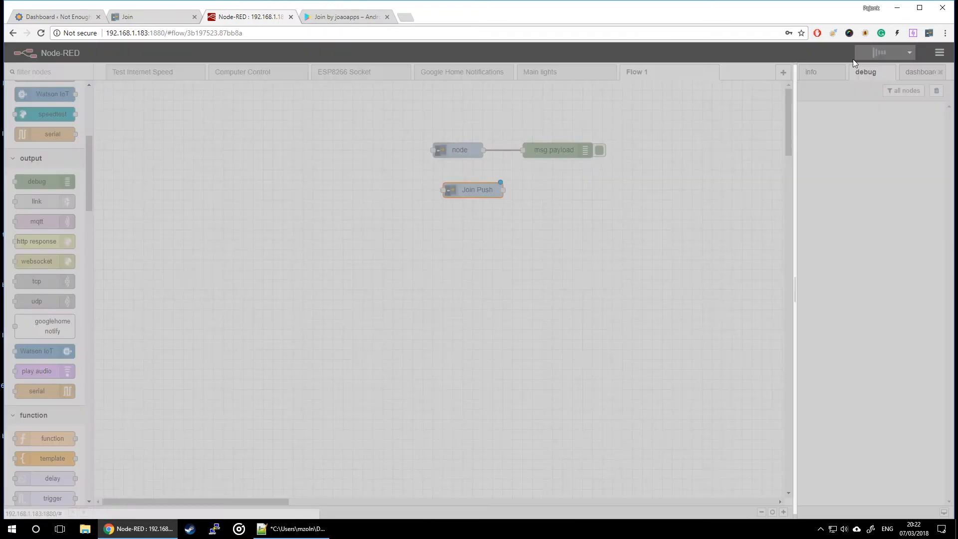
# From the Join app, send the command node=:=test to the NodeRED device.
pyautogui.click(885, 53)
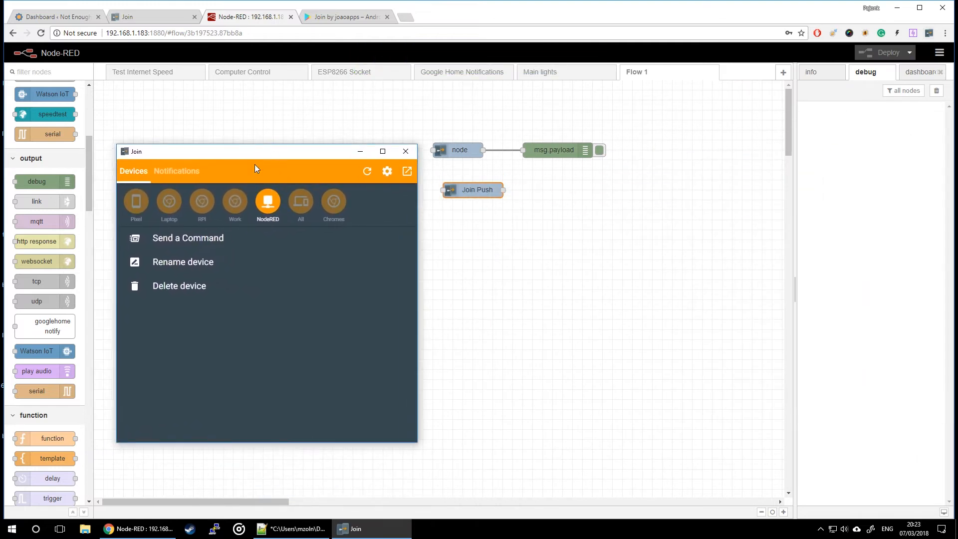
pyautogui.click(188, 237)
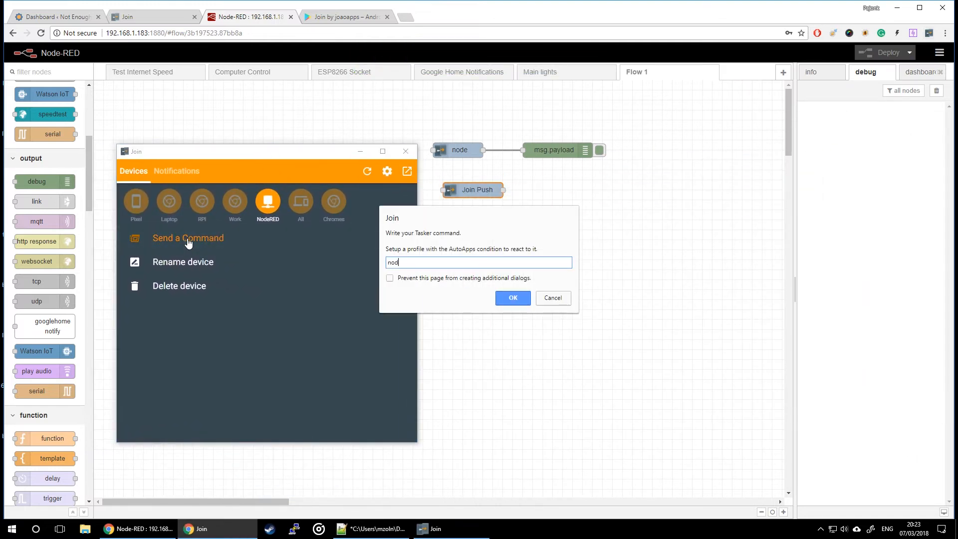
pyautogui.write('e')
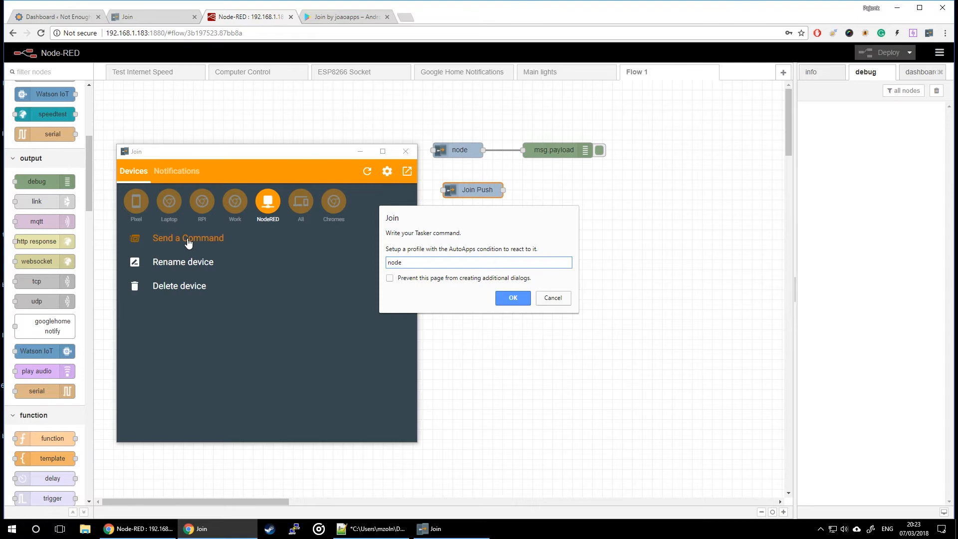
pyautogui.write('=')
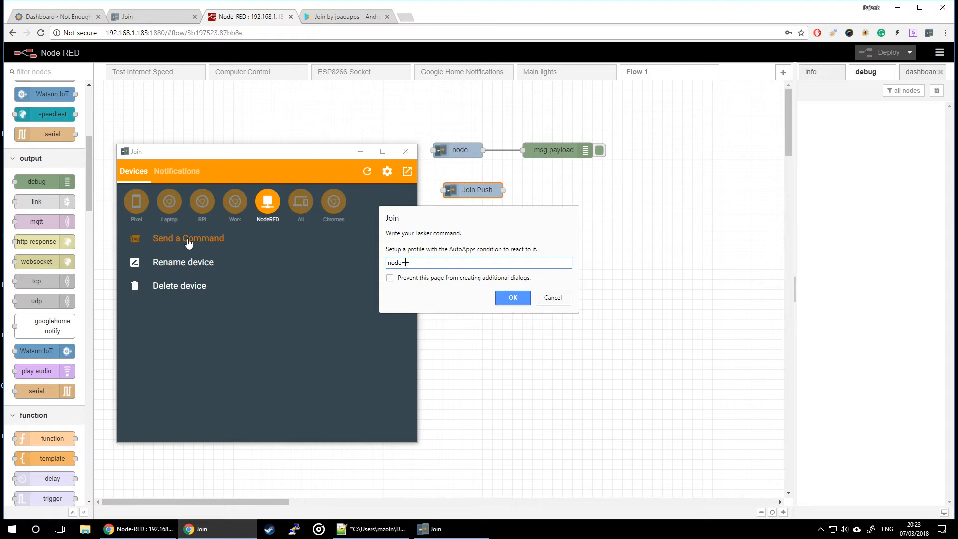
pyautogui.write(':=')
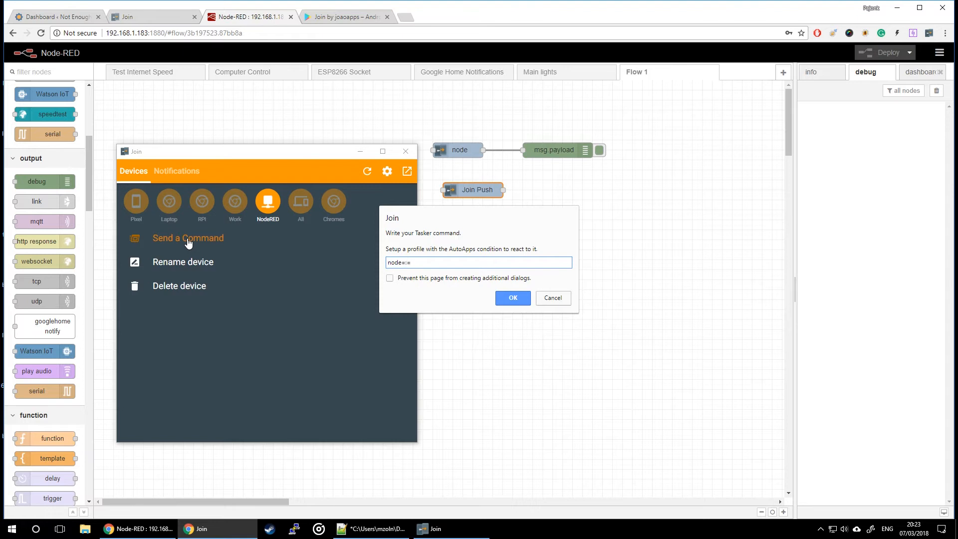
pyautogui.click(480, 262)
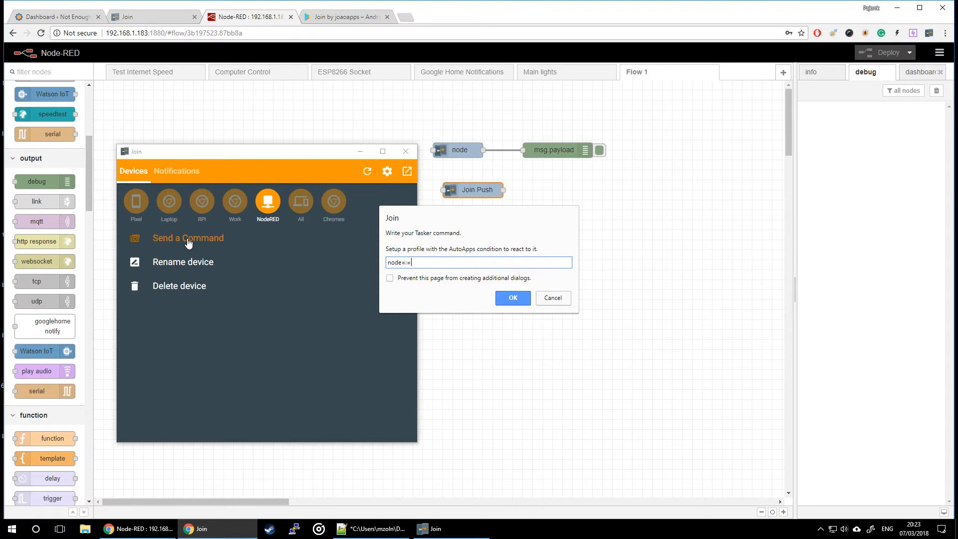
pyautogui.write('test')
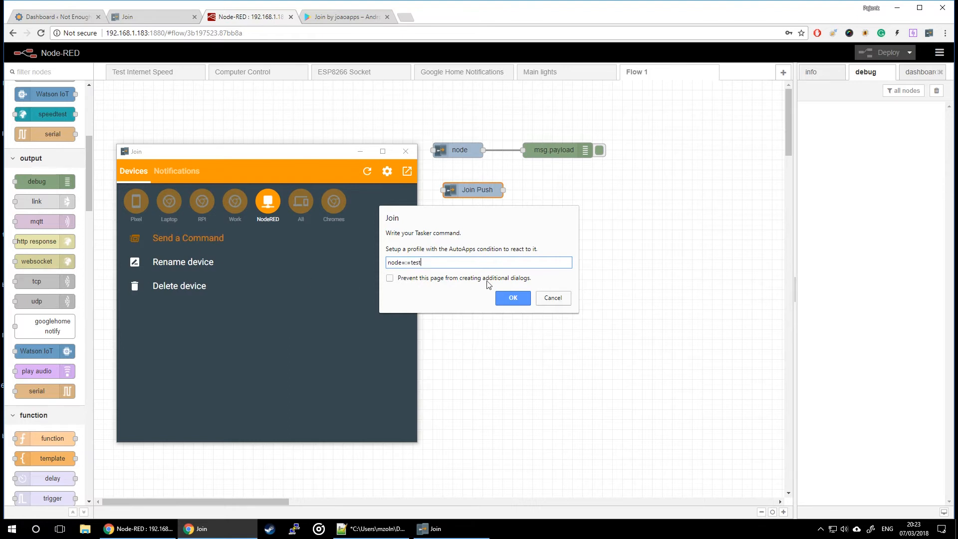
pyautogui.click(512, 298)
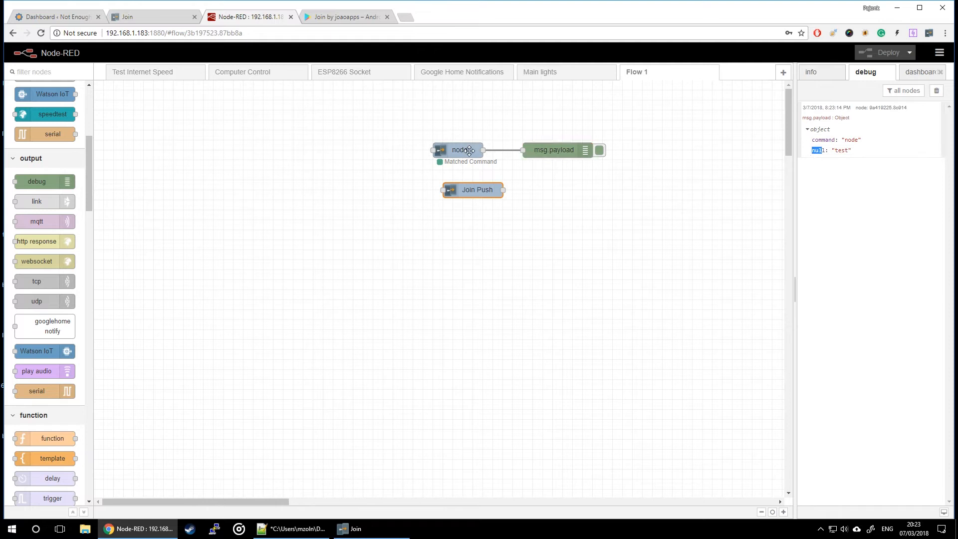
# Define the variable 'var' on the 'node' Join receive node and confirm.
pyautogui.doubleClick(459, 149)
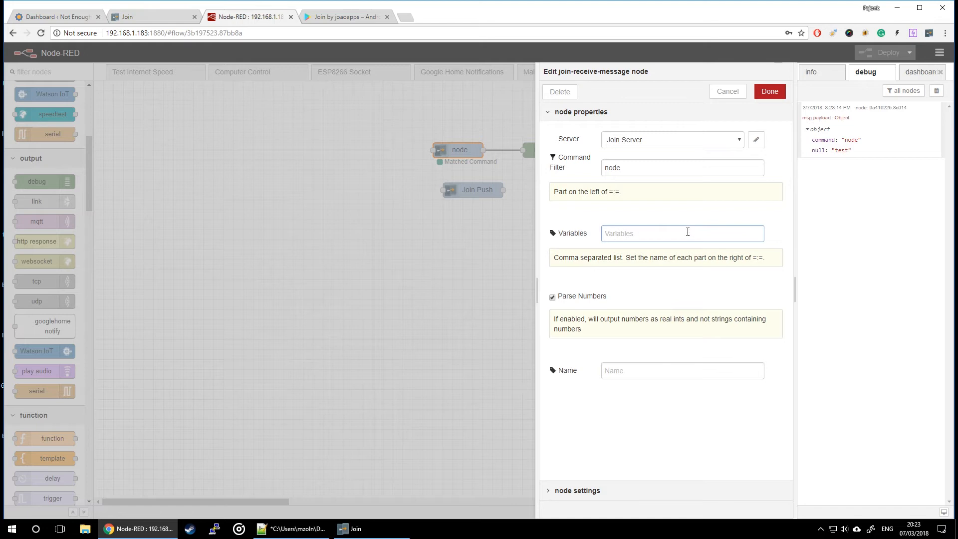
pyautogui.write('Va')
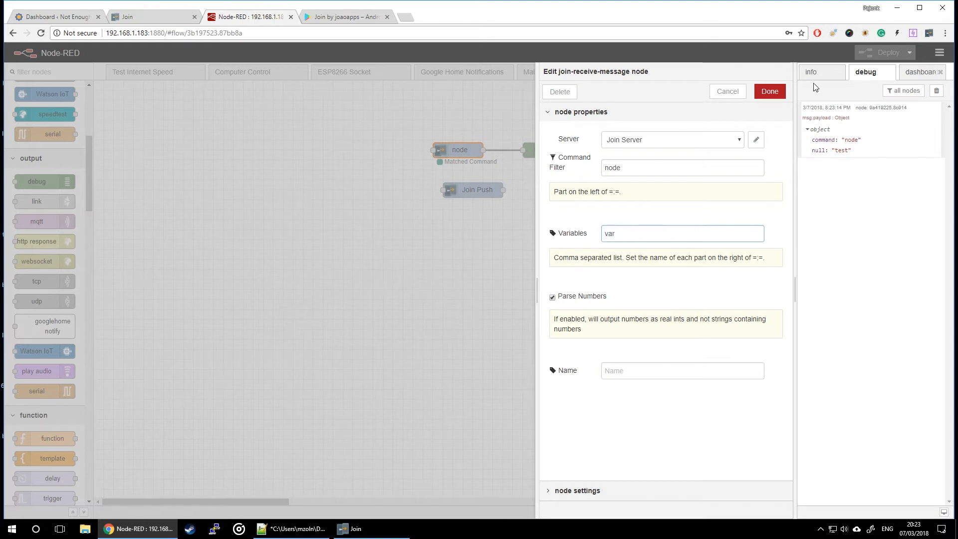
pyautogui.click(769, 90)
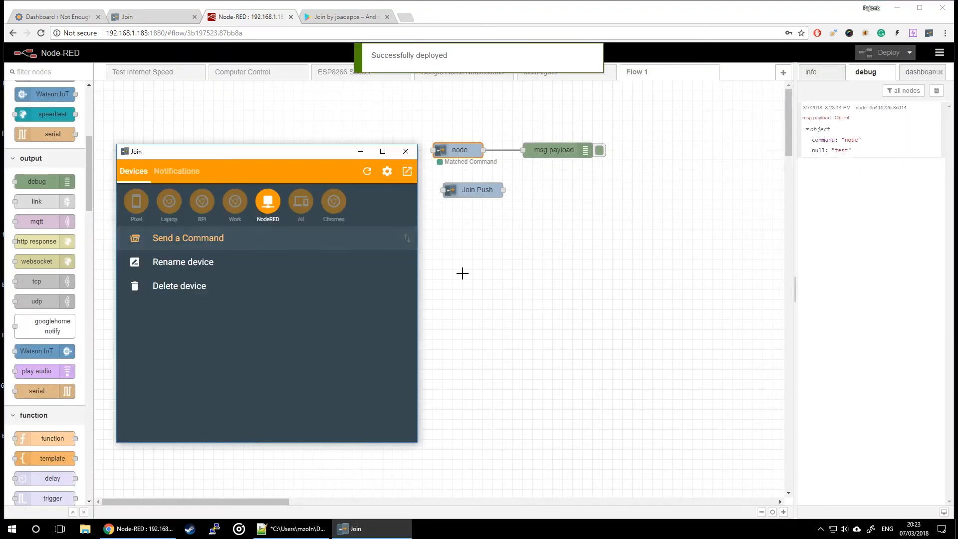
# Send 'node=:=test1=:=test2' from Join and expand var to show test1 and test2 in debug.
pyautogui.click(189, 238)
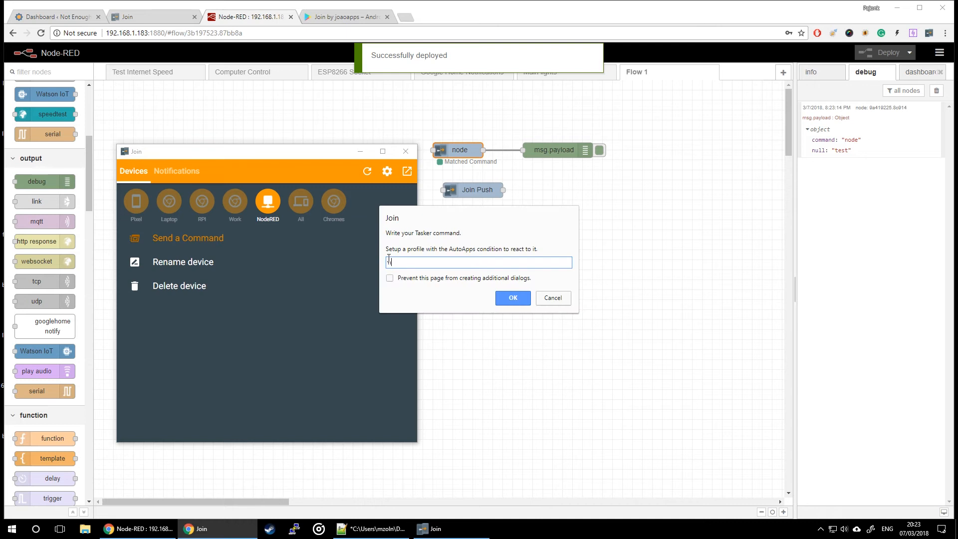
pyautogui.write('node==')
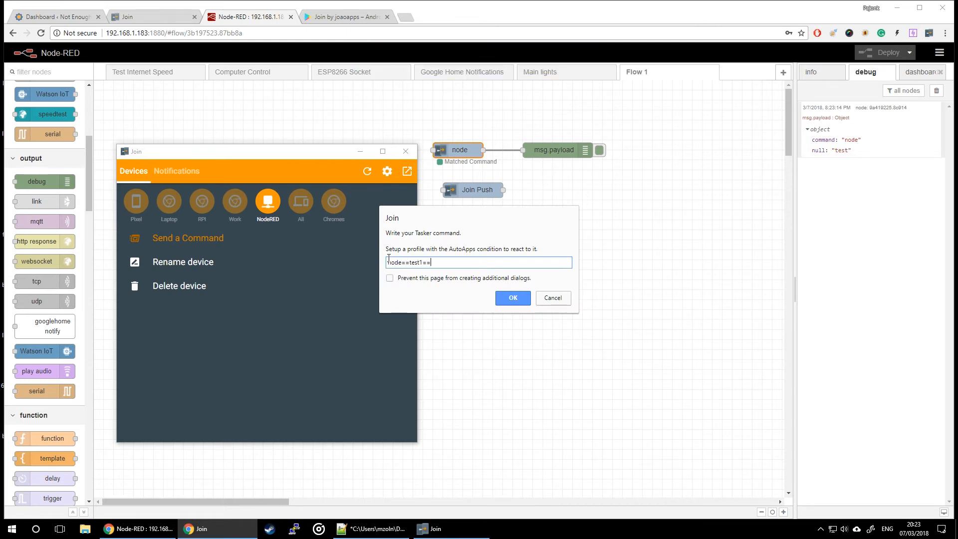
pyautogui.write('test2')
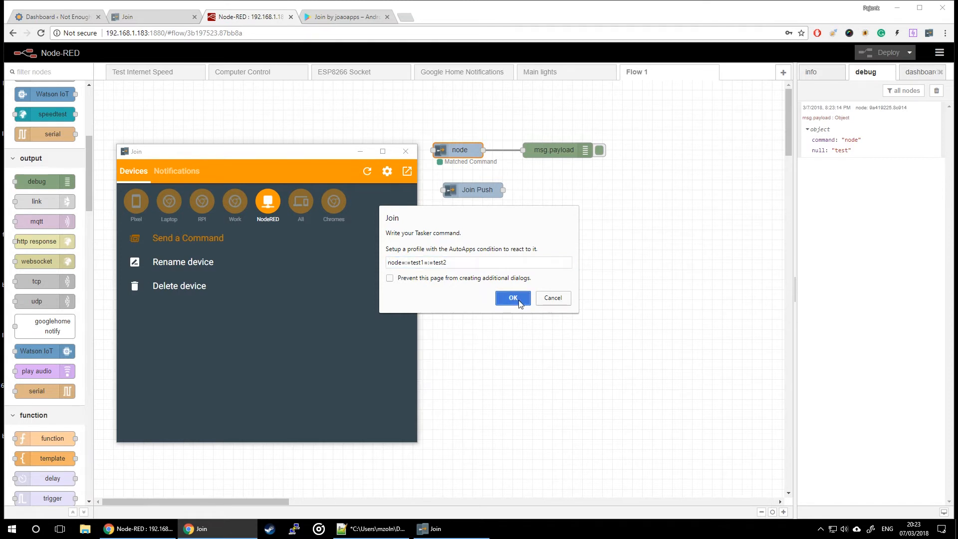
pyautogui.click(512, 298)
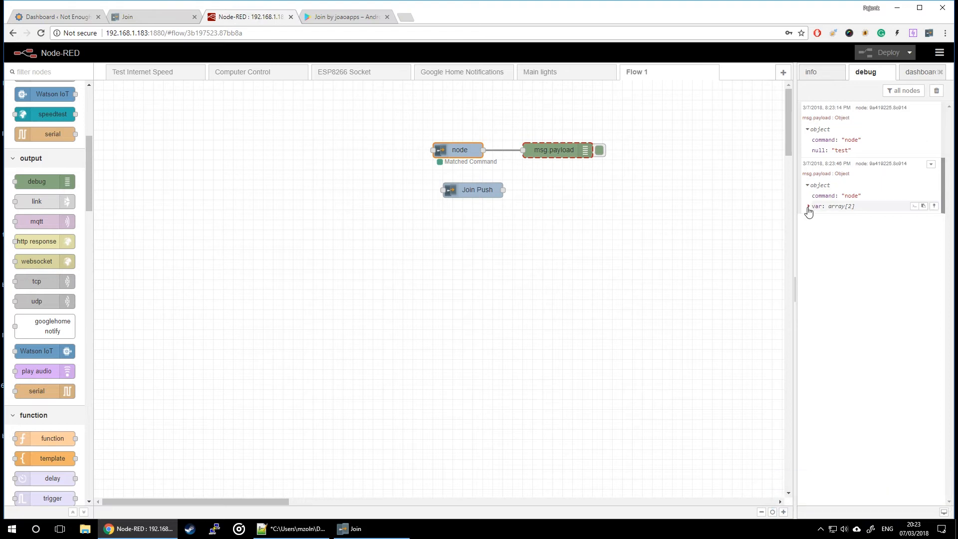
pyautogui.click(809, 206)
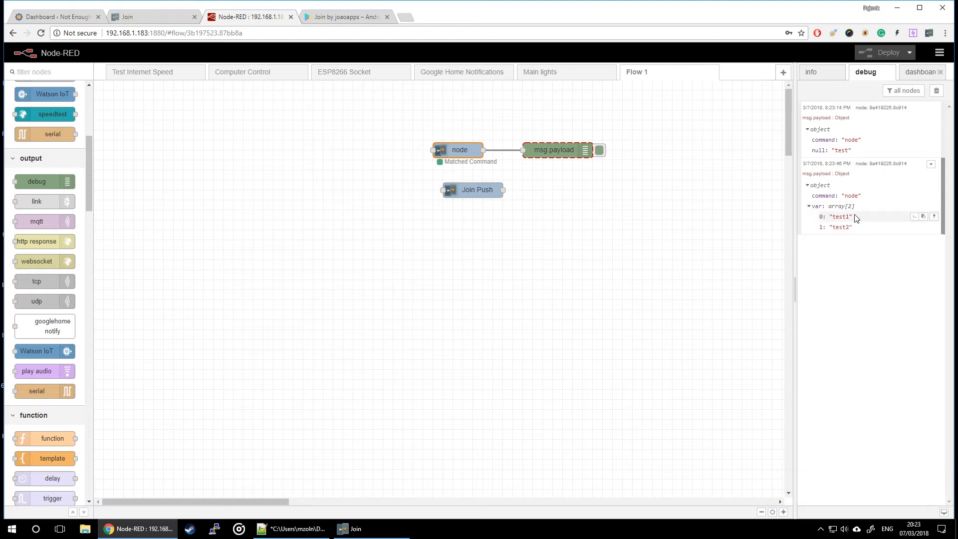
pyautogui.doubleClick(840, 226)
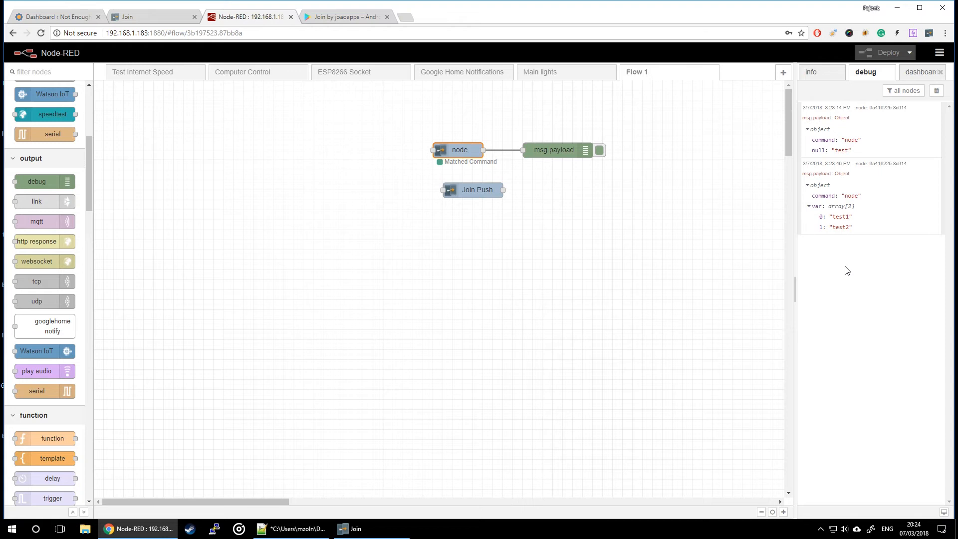
# Wire the 'node' receive node into a dashboard text widget placed above the debug node.
pyautogui.click(919, 72)
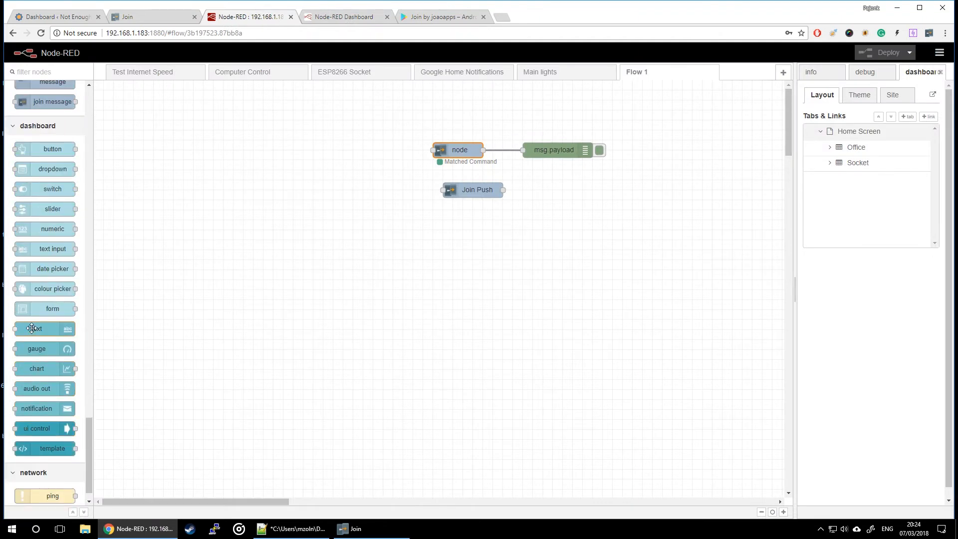
pyautogui.moveTo(36, 328); pyautogui.dragTo(551, 129)
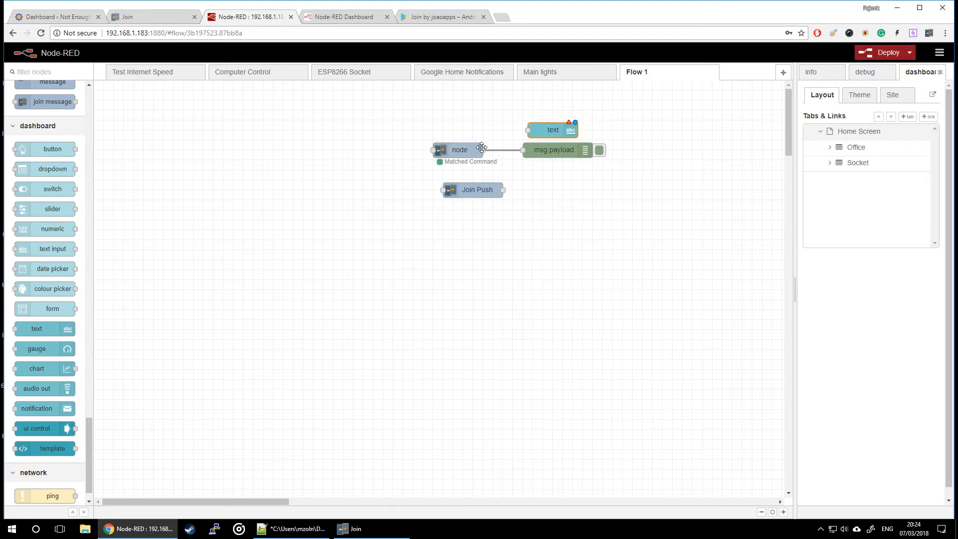
pyautogui.moveTo(483, 150); pyautogui.dragTo(528, 130)
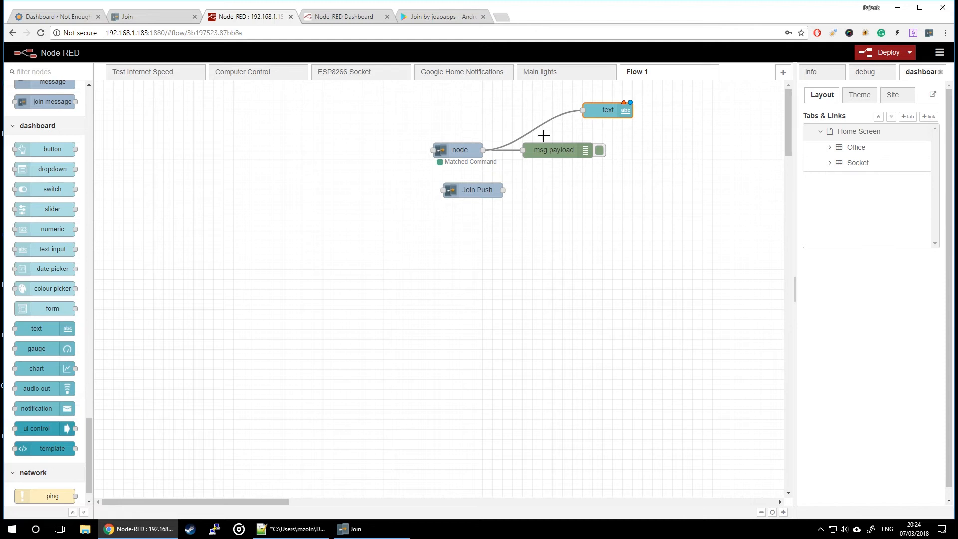
pyautogui.doubleClick(608, 109)
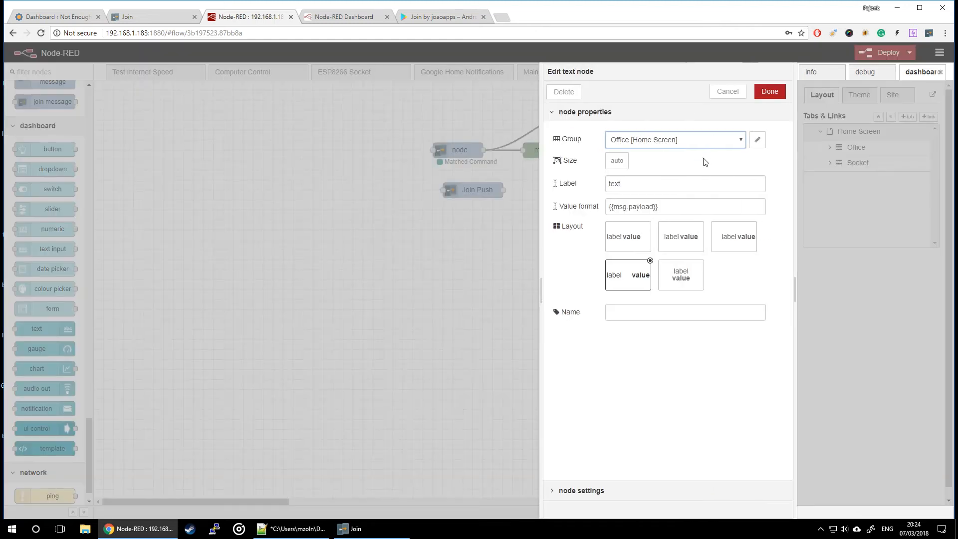
# Label the text widget 'Weather Warning' with the label stacked above the value.
pyautogui.click(675, 140)
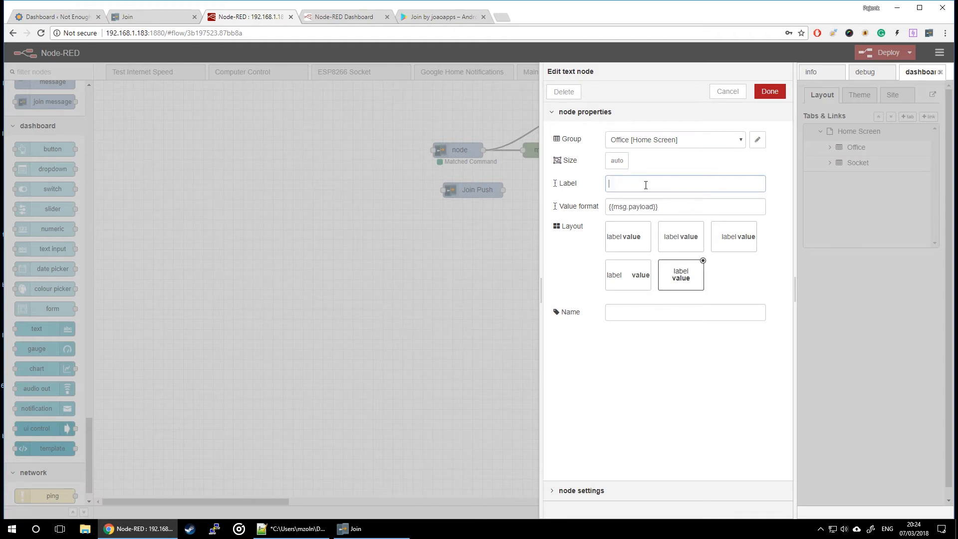
pyautogui.write('Weather')
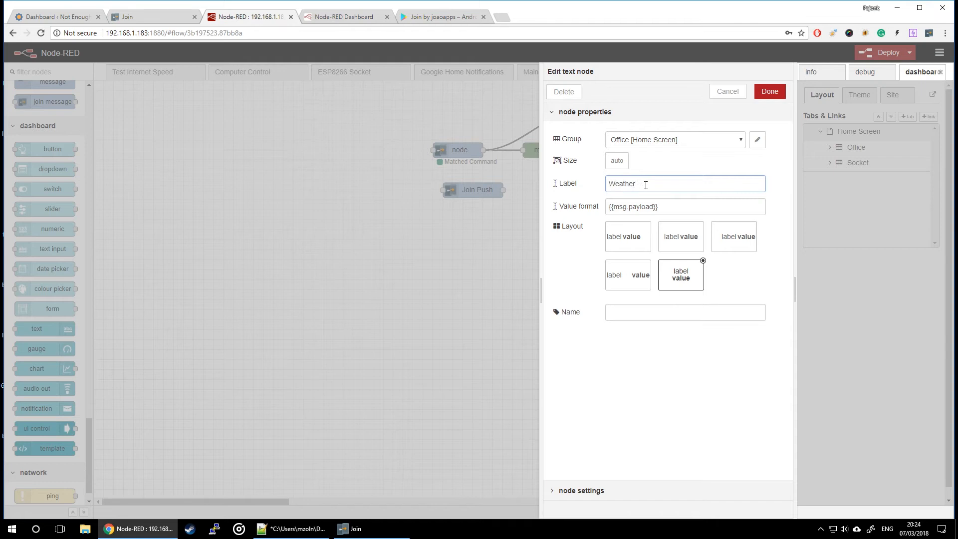
pyautogui.write('Warinig')
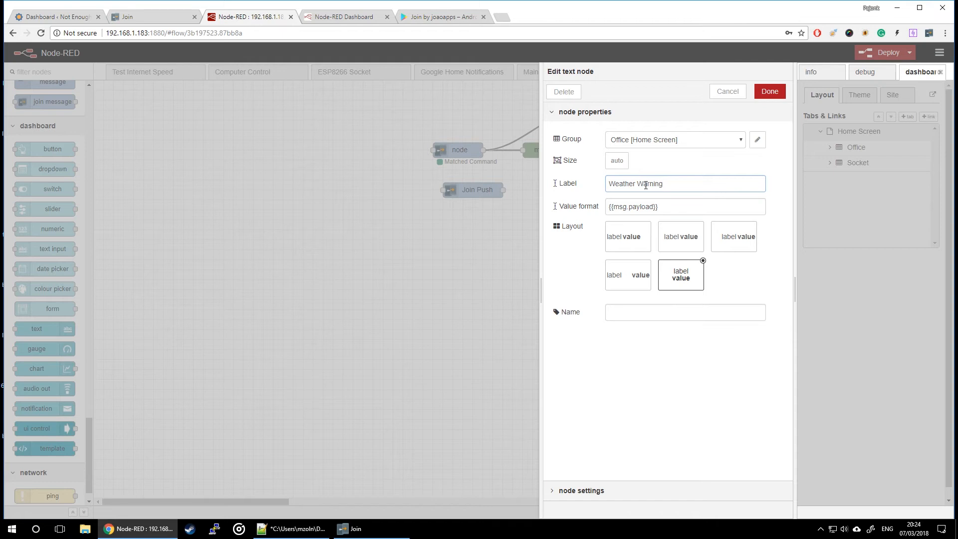
pyautogui.click(769, 91)
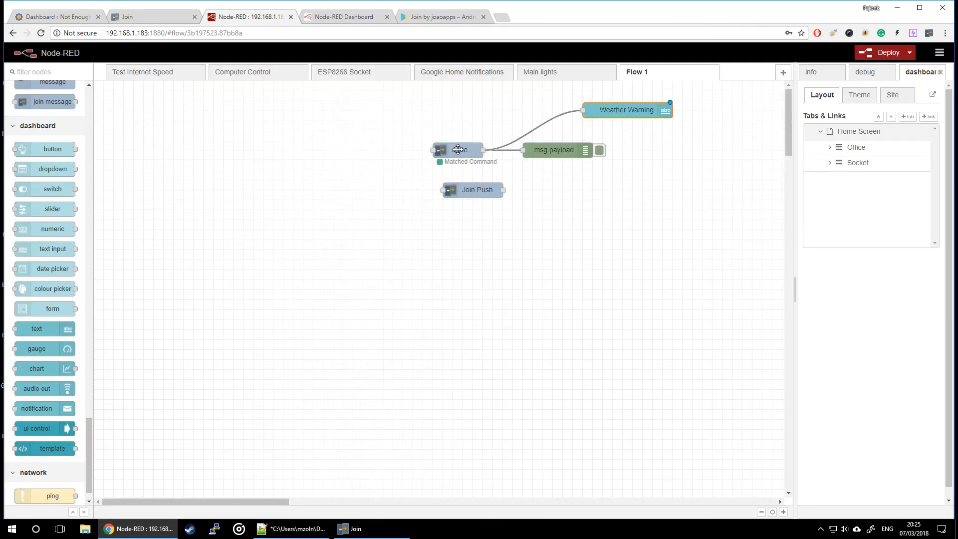
# Insert a function setting msg.payload = msg.payload.var before Weather Warning and save it.
pyautogui.scroll(-3)
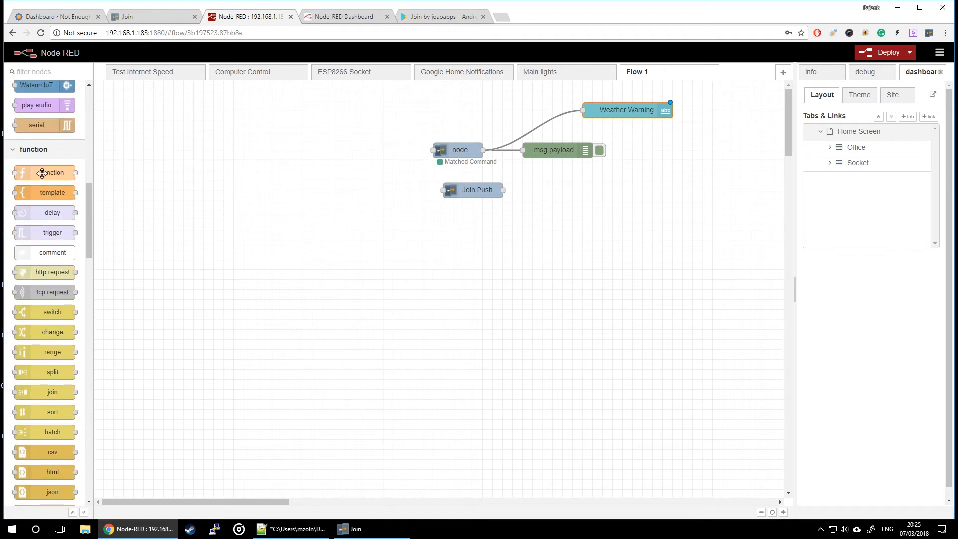
pyautogui.moveTo(52, 173); pyautogui.dragTo(532, 129)
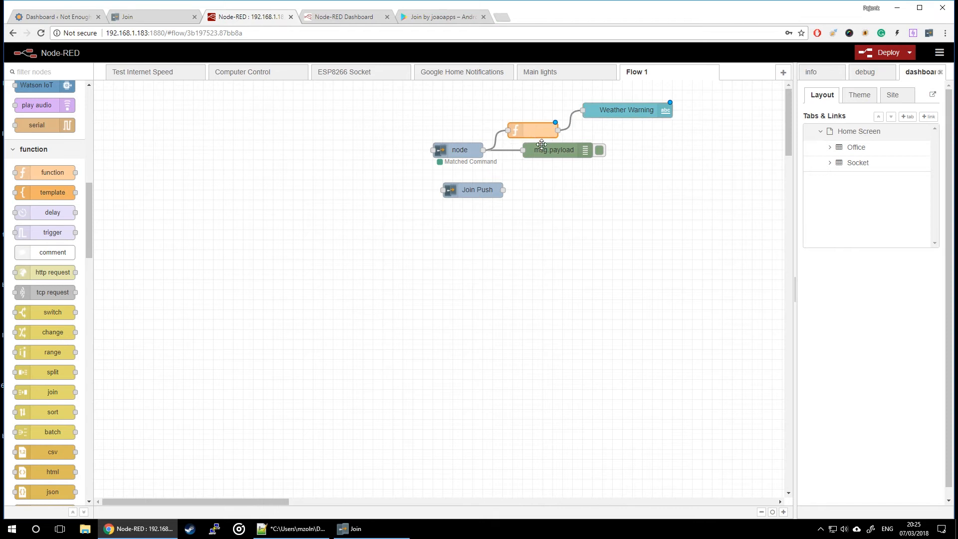
pyautogui.doubleClick(532, 129)
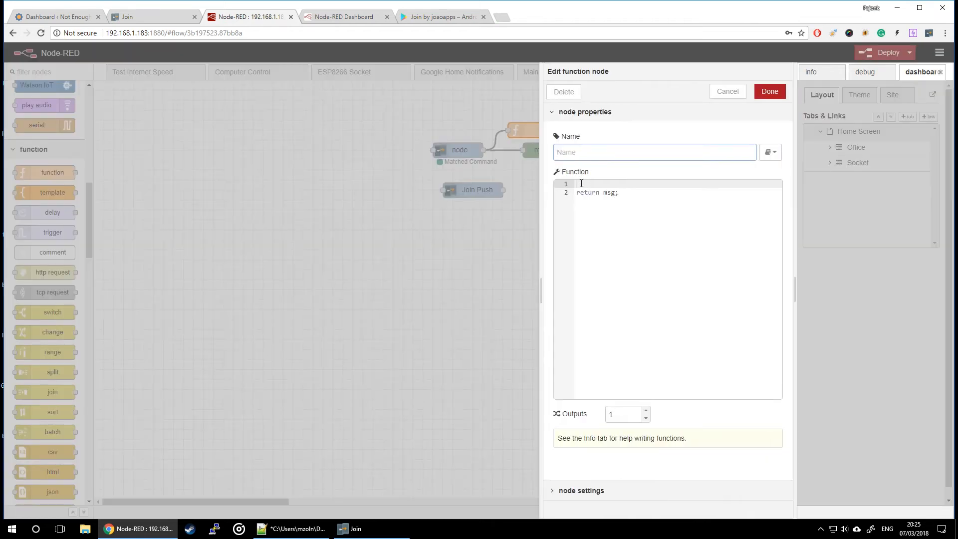
pyautogui.click(654, 152)
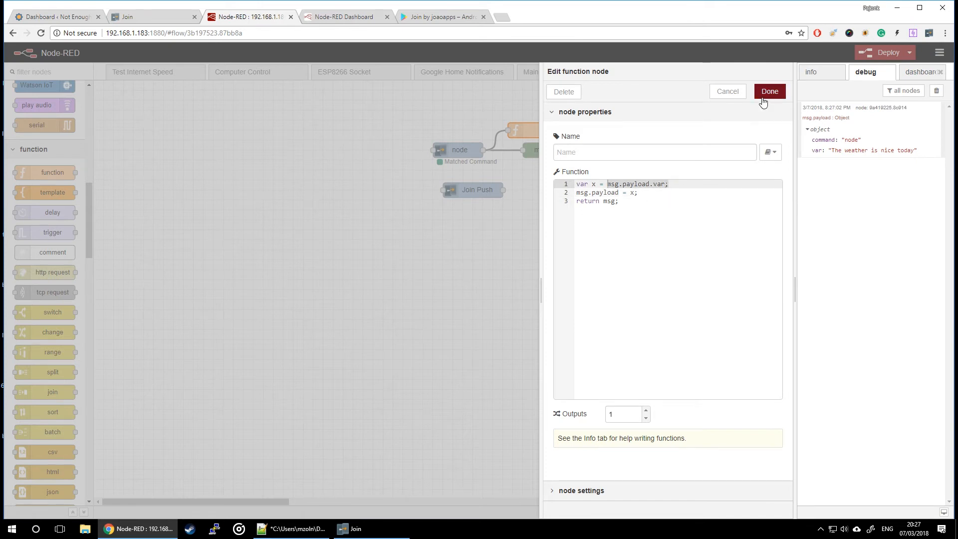
pyautogui.click(768, 90)
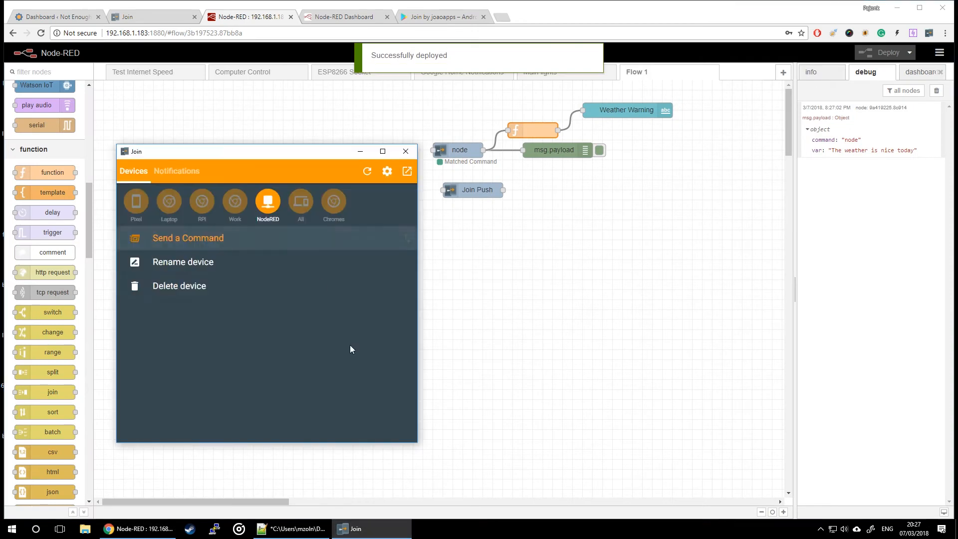
# Send 'node=:=The weather is nice today' to NodeRED and view it on the dashboard.
pyautogui.click(189, 237)
pyautogui.write('node==The')
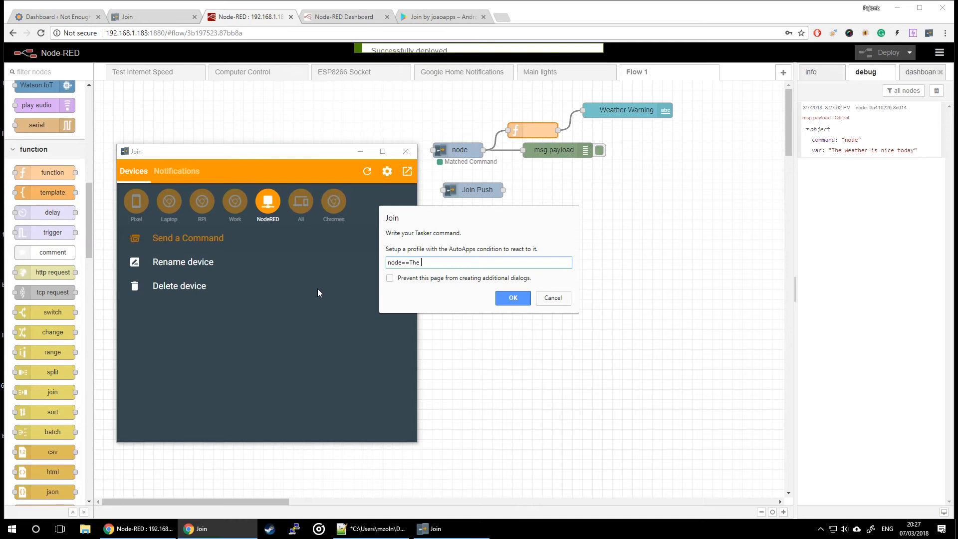
pyautogui.write('weather i')
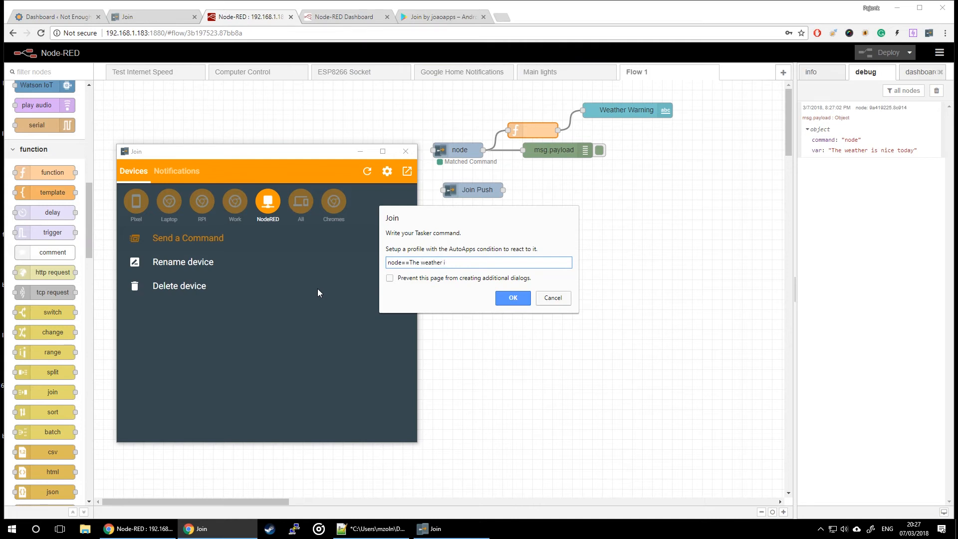
pyautogui.write('s nice to')
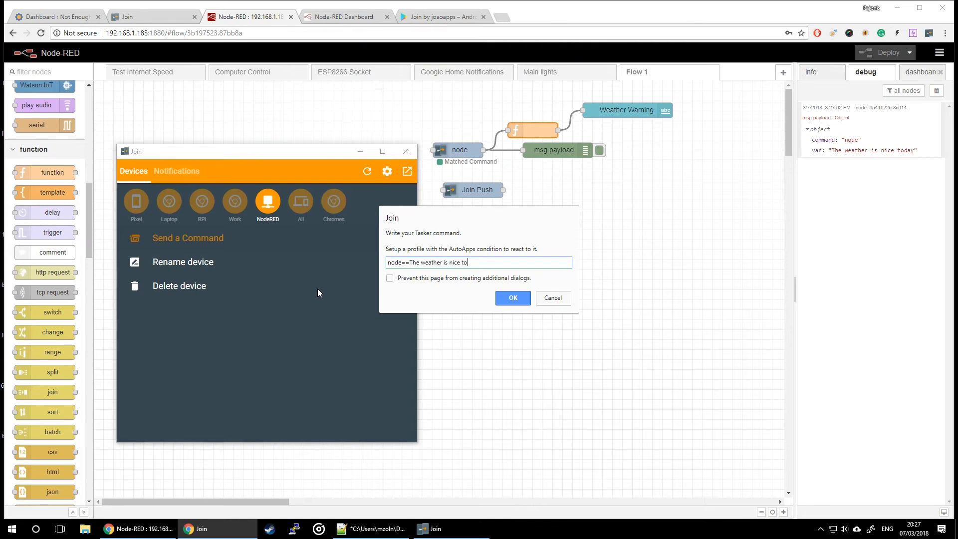
pyautogui.write('day')
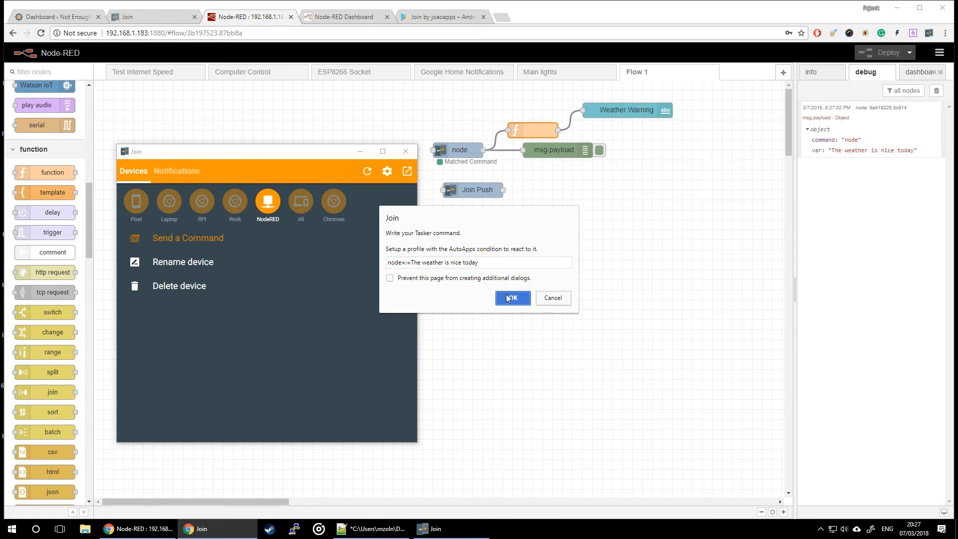
pyautogui.click(512, 297)
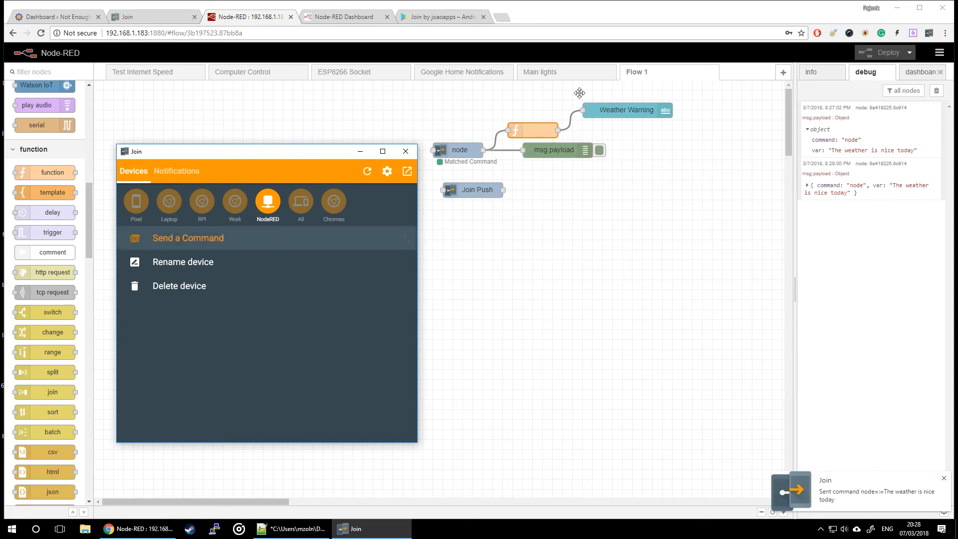
pyautogui.click(342, 17)
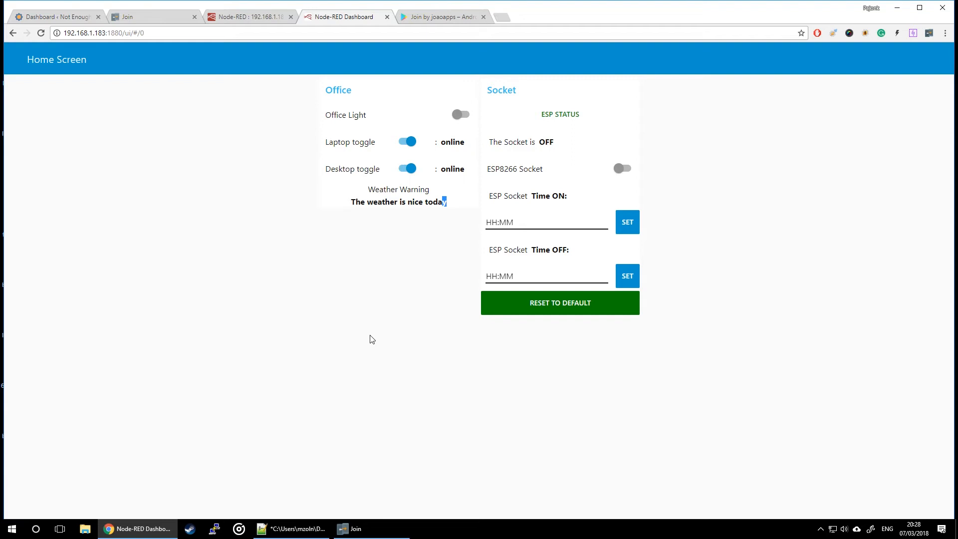
pyautogui.click(250, 17)
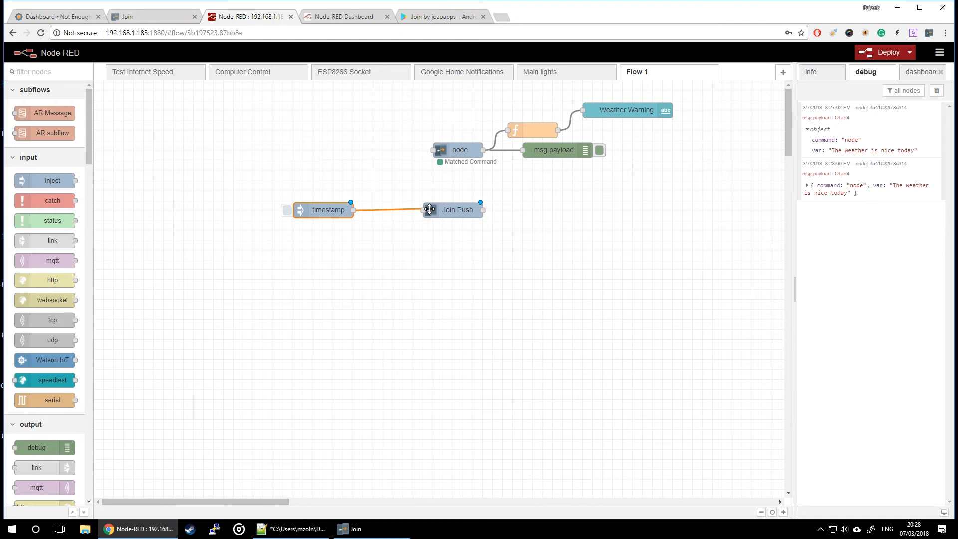
# Set the Join Push device to 'Desktop' and its text to 'PC is online'.
pyautogui.doubleClick(456, 210)
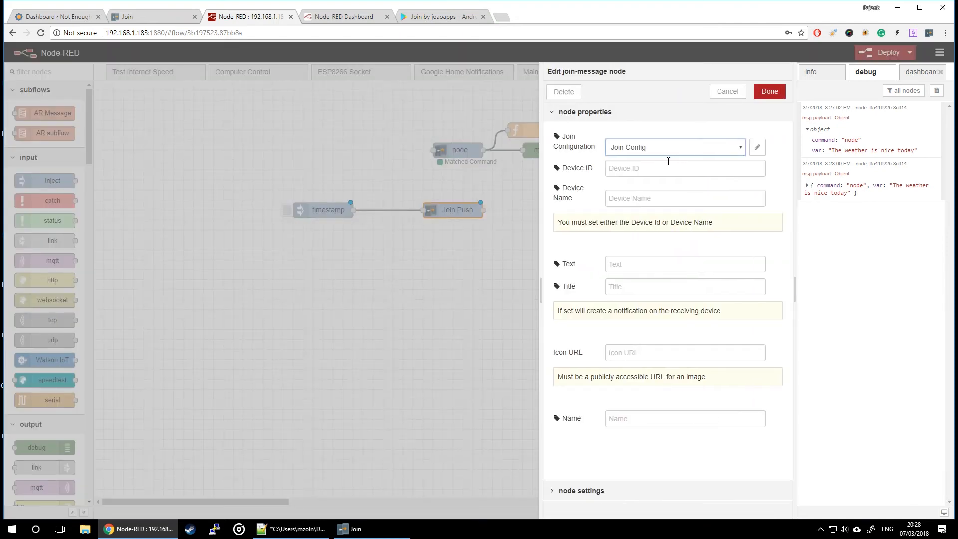
pyautogui.write('D')
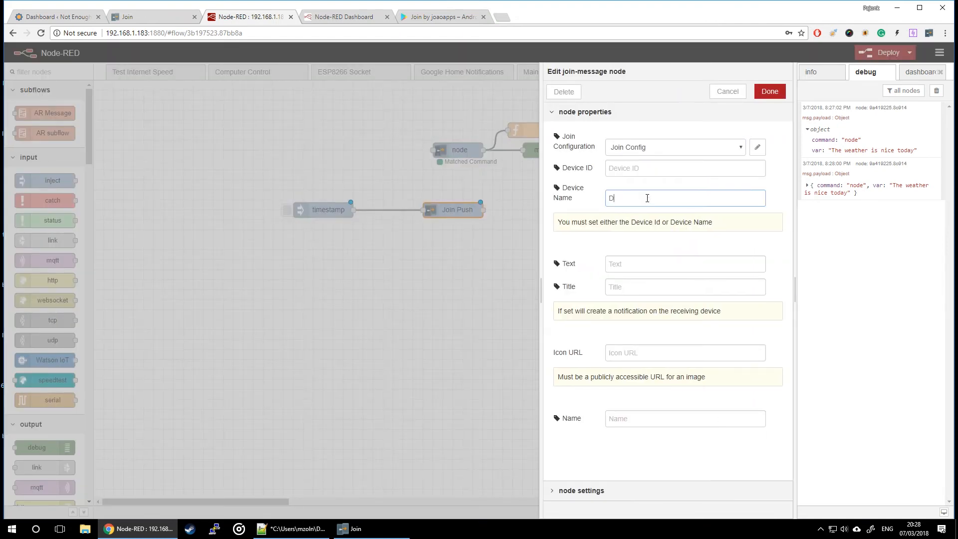
pyautogui.write('esktop')
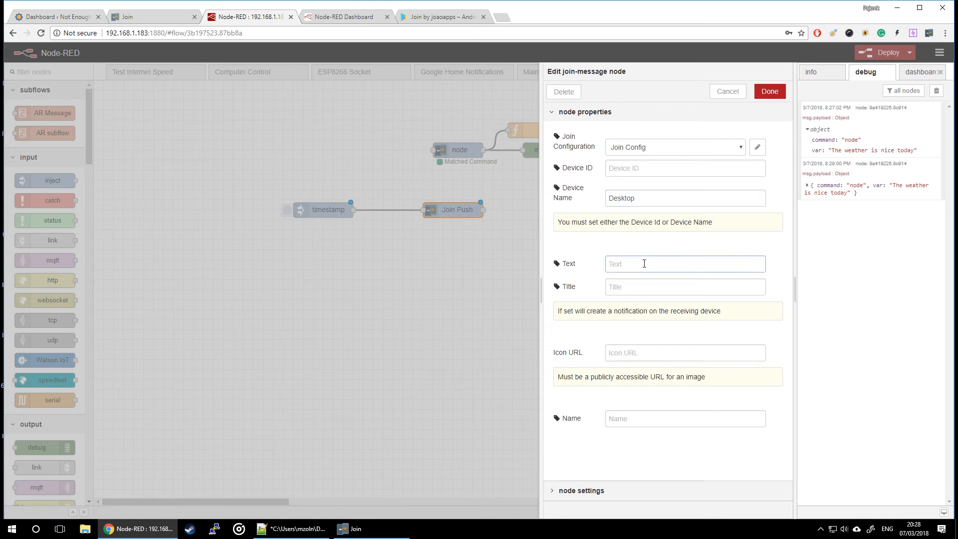
pyautogui.write('Tex')
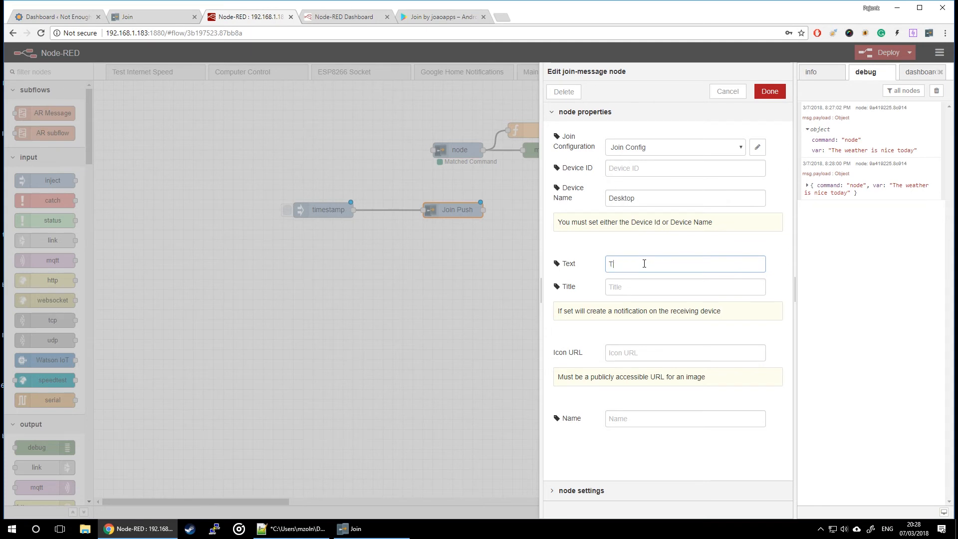
pyautogui.write('PC is online')
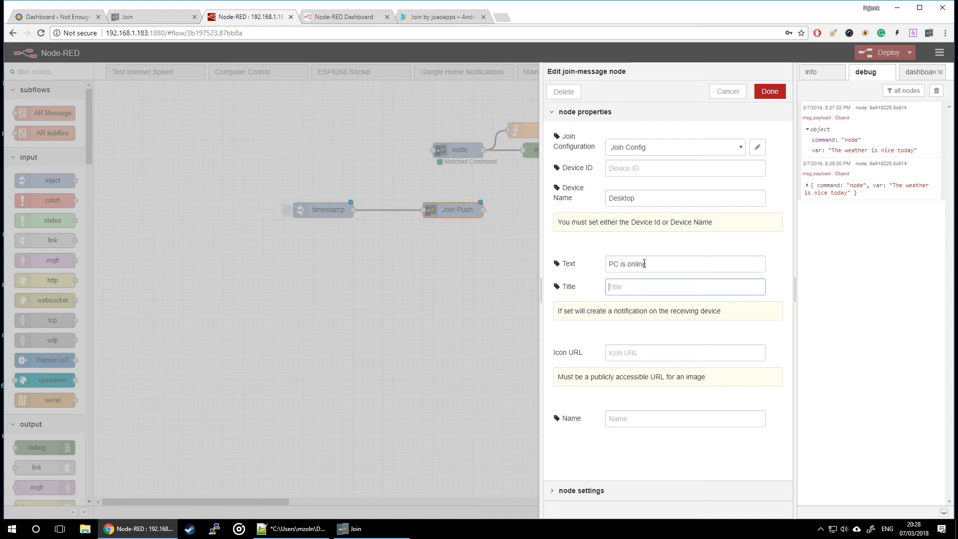
# Give the push the title 'Device Status' and an icon URL, then confirm.
pyautogui.write('Device Status')
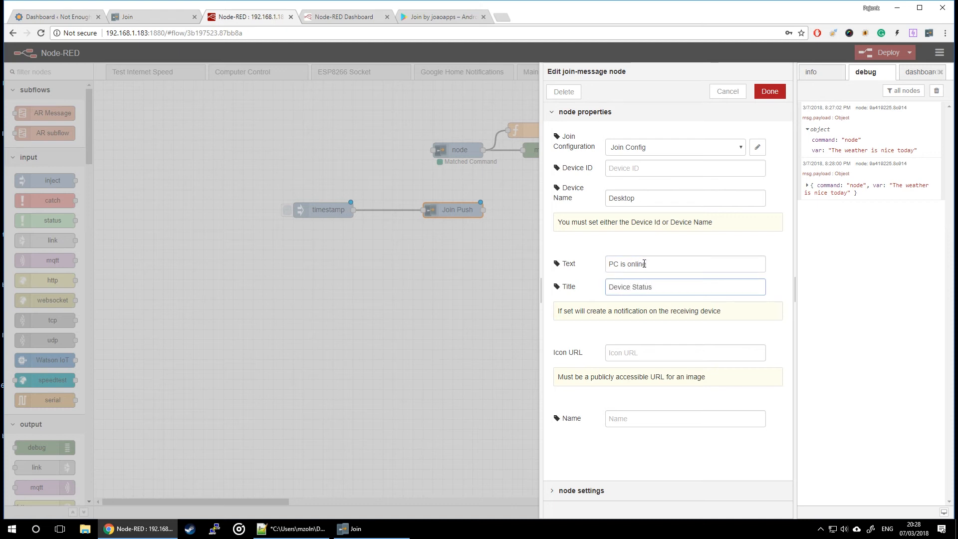
pyautogui.click(685, 352)
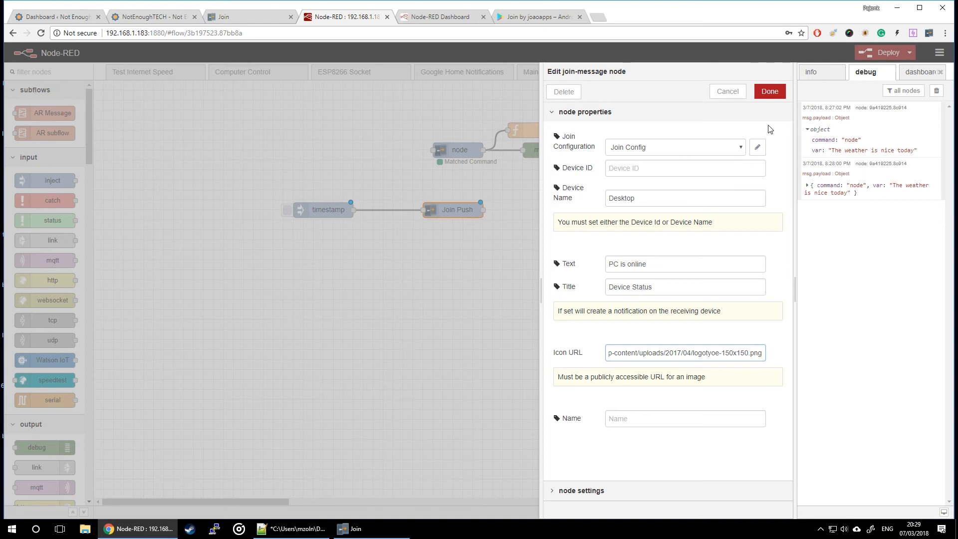
pyautogui.click(769, 91)
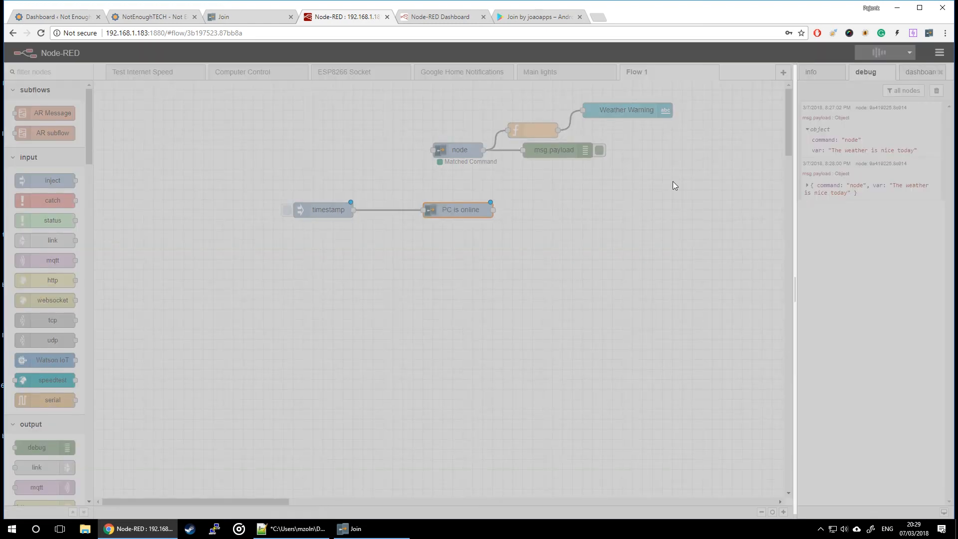
# Deploy, fire the timestamp inject to deliver 'PC is online', then duplicate the flow with a function node.
pyautogui.click(884, 53)
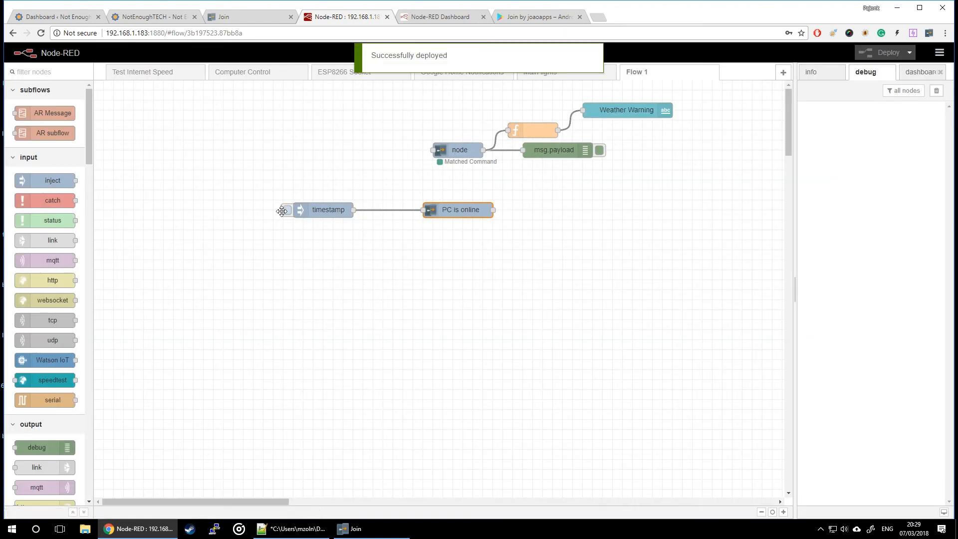
pyautogui.click(286, 209)
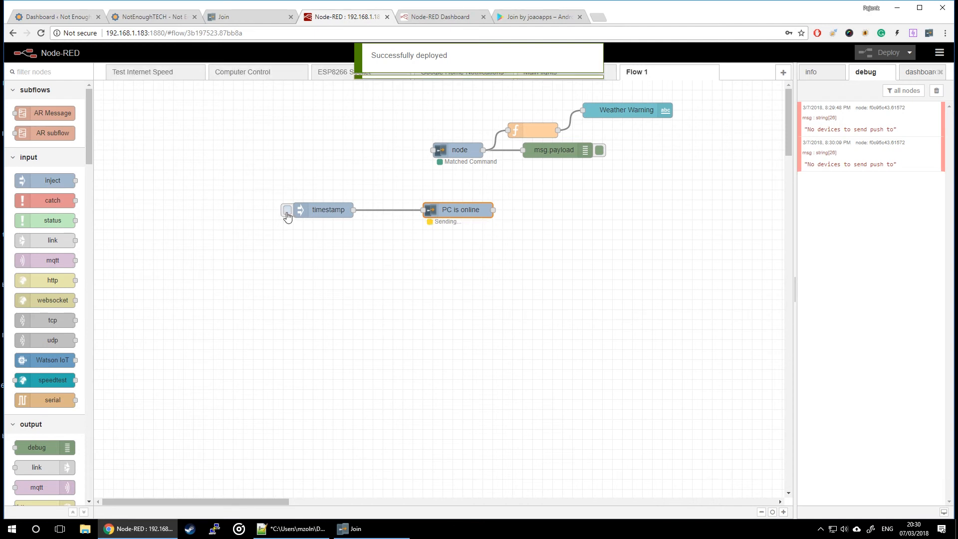
pyautogui.click(287, 210)
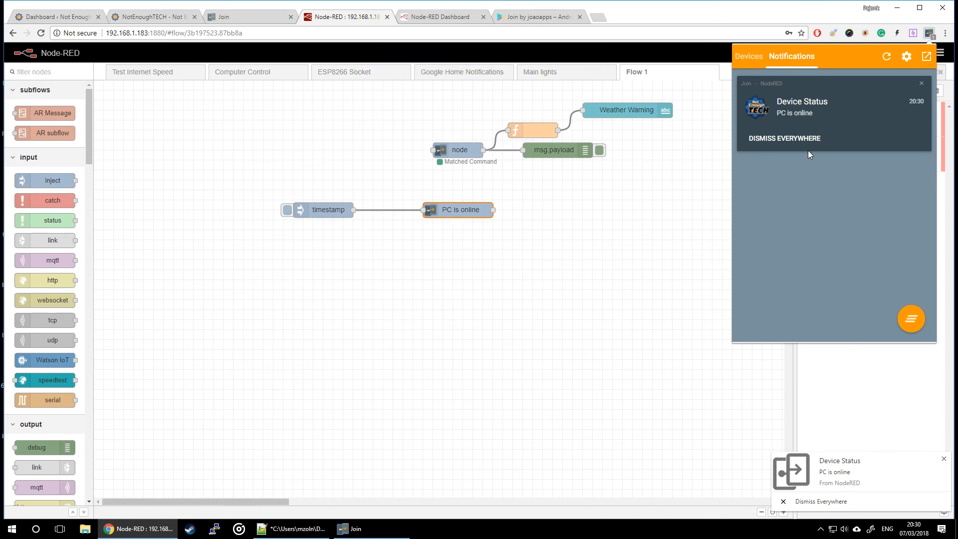
pyautogui.click(784, 138)
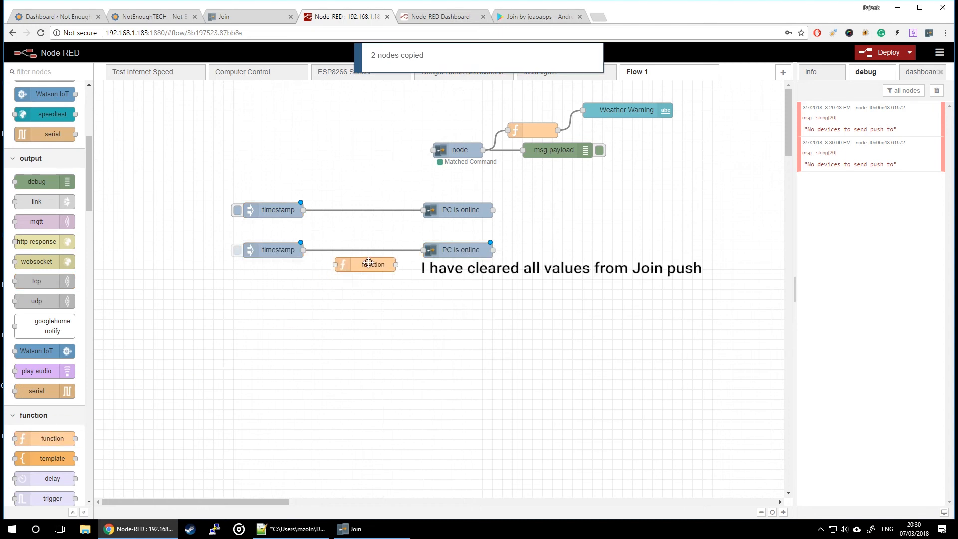
# Write a function setting msg.text 'Your PC is online!', title, devices 'Desktop' and icon into the copied flow.
pyautogui.moveTo(367, 264); pyautogui.dragTo(367, 249)
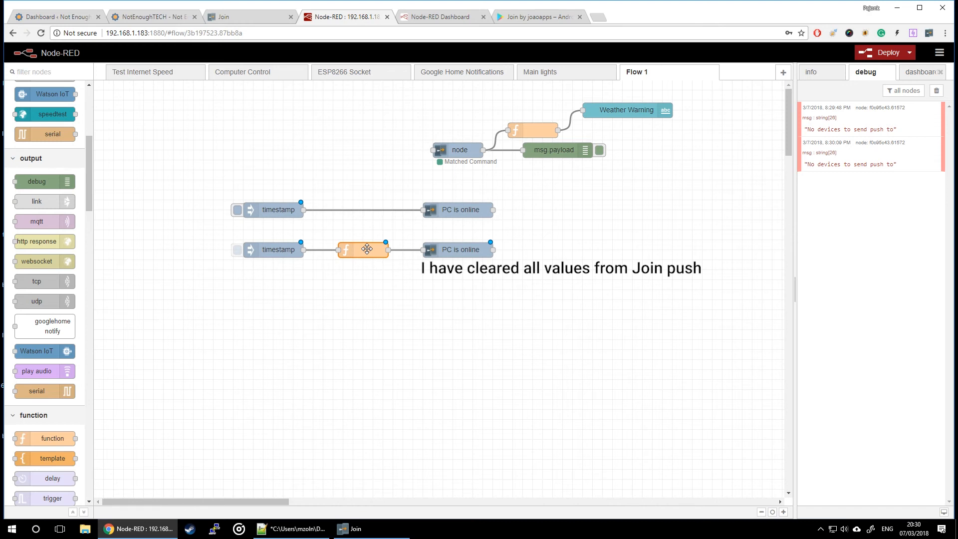
pyautogui.doubleClick(363, 250)
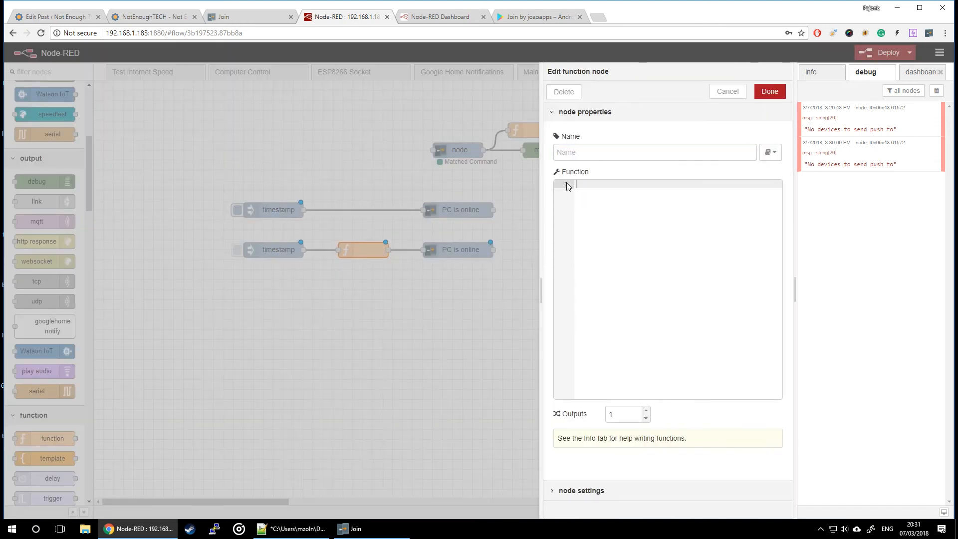
pyautogui.write('msg.text = "Your PC is online!";')
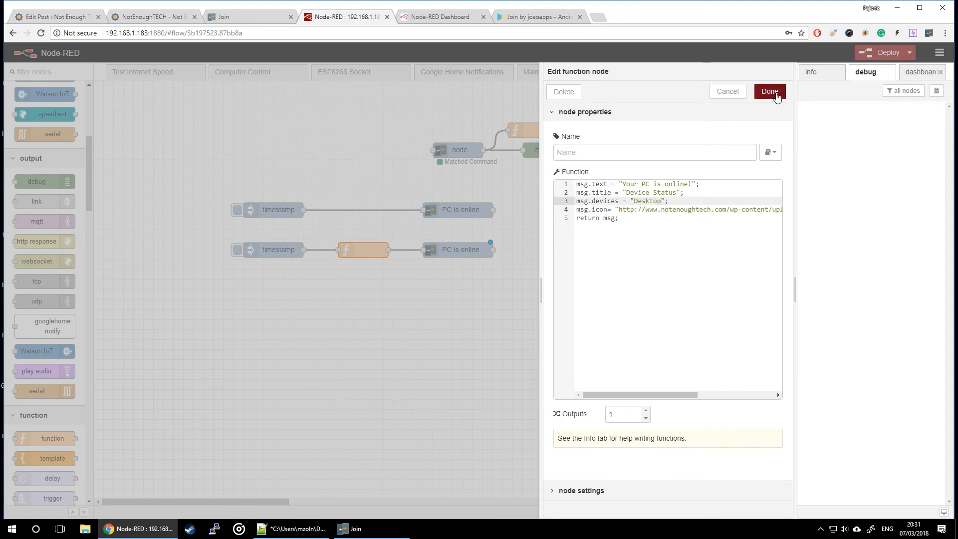
pyautogui.click(769, 91)
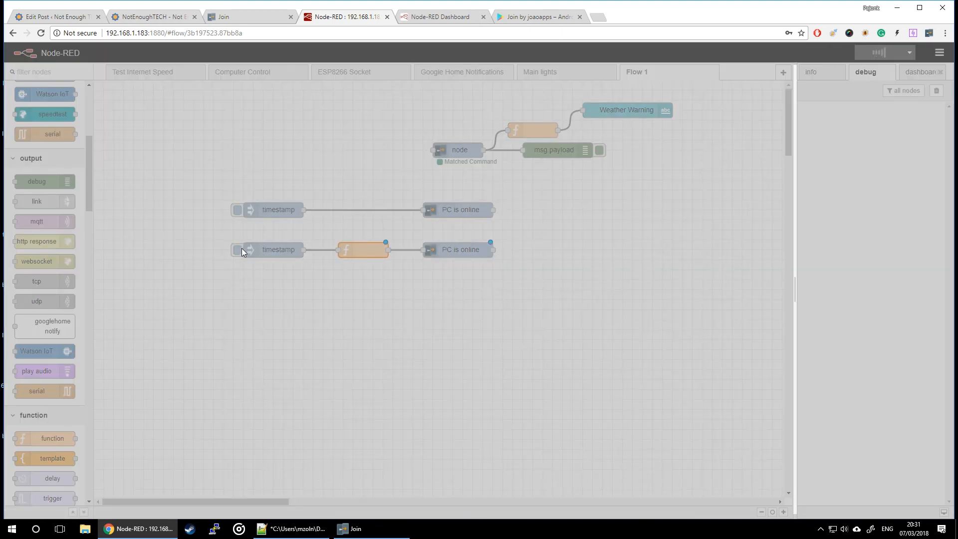
# Deploy, trigger the function flow's Device Status push, and paste another copy of the plain flow.
pyautogui.click(889, 53)
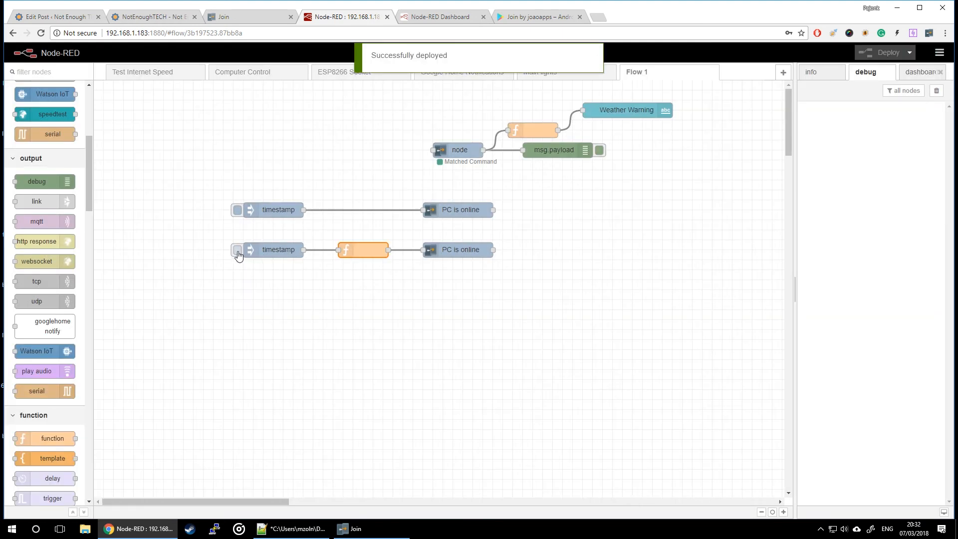
pyautogui.click(237, 250)
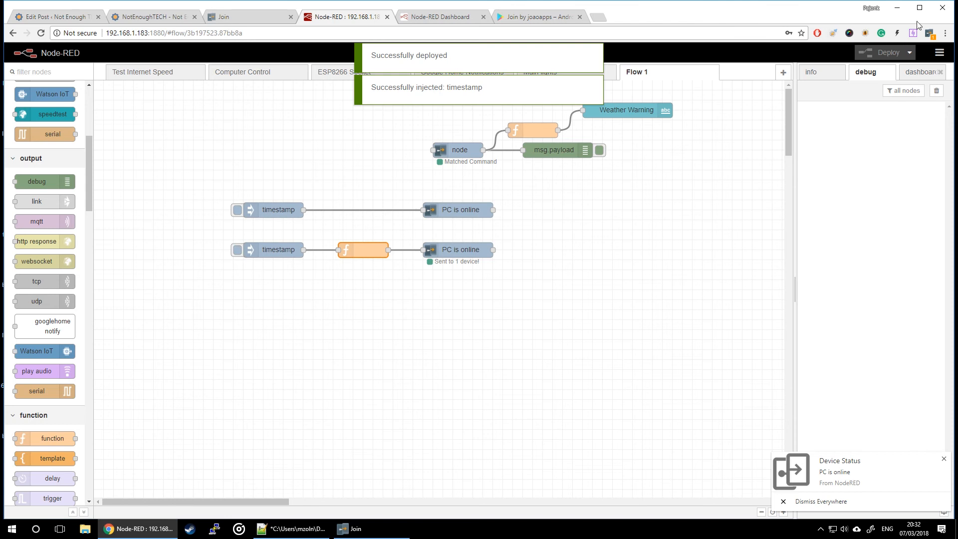
pyautogui.click(928, 34)
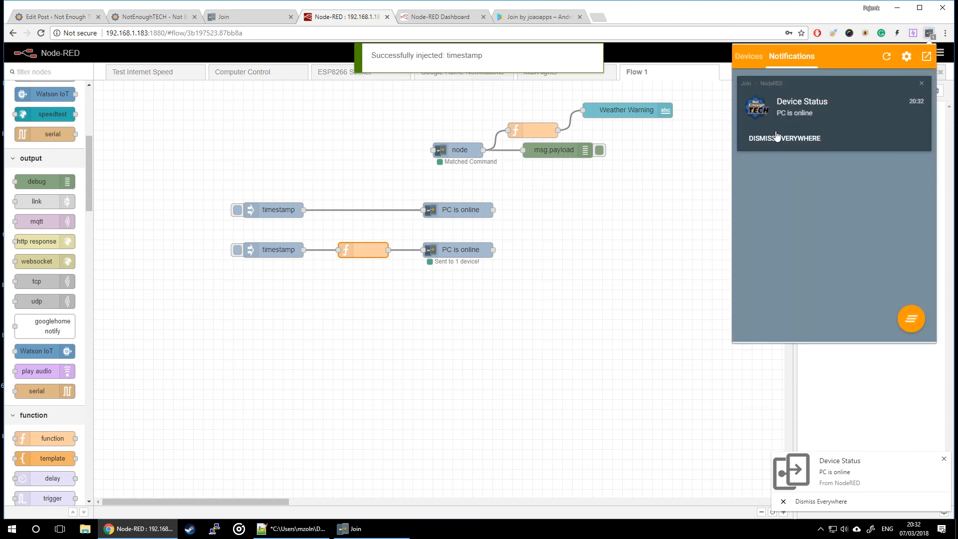
pyautogui.click(784, 138)
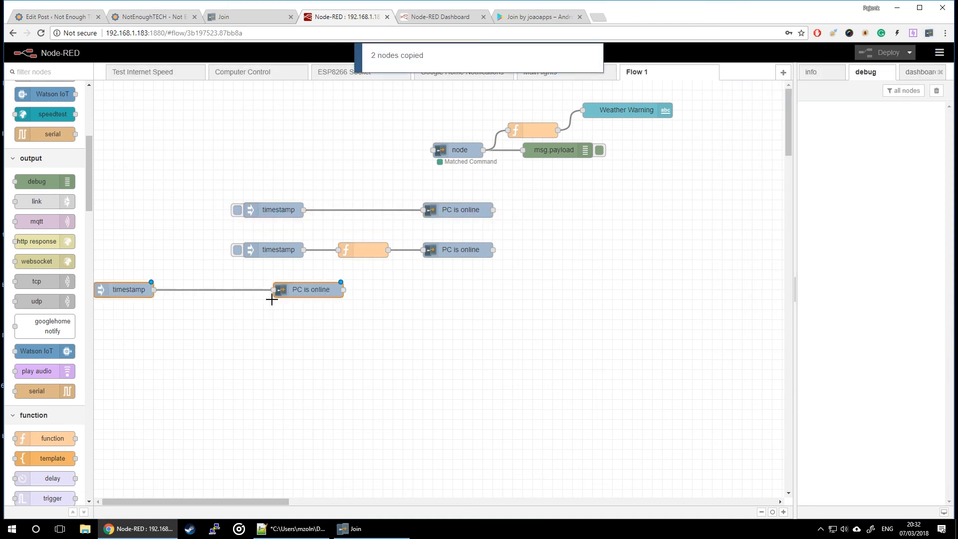
# Place the third flow and set its inject payload to the string 'This is text from the node'.
pyautogui.moveTo(122, 289); pyautogui.dragTo(274, 290)
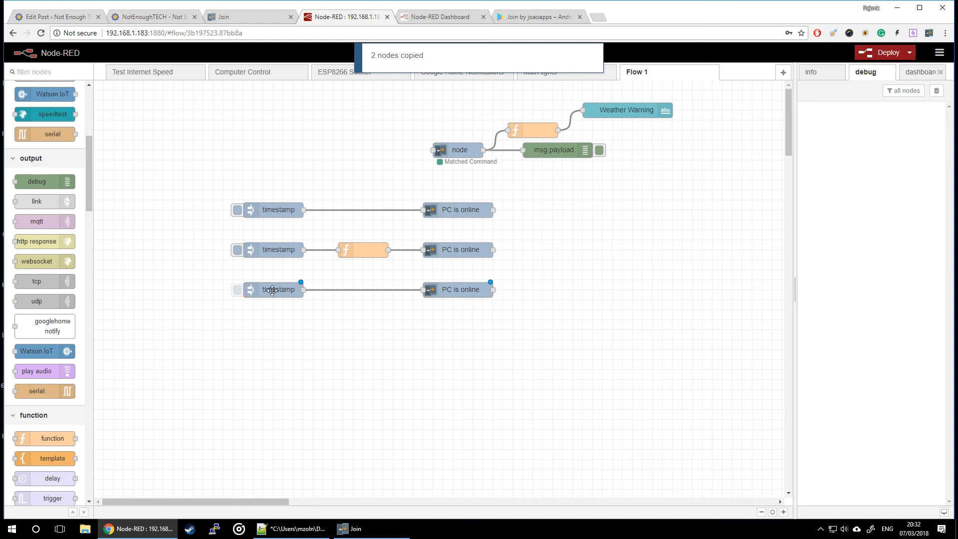
pyautogui.doubleClick(279, 290)
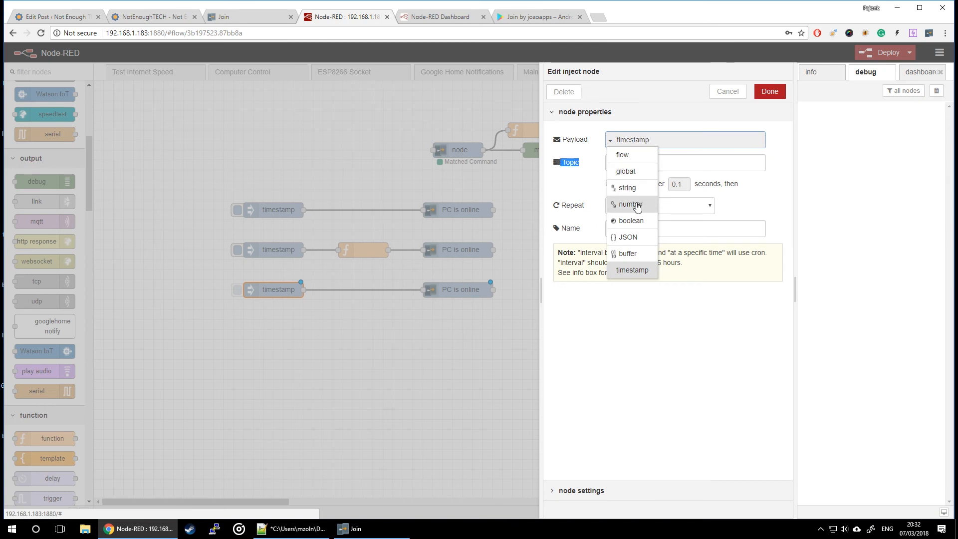
pyautogui.click(630, 204)
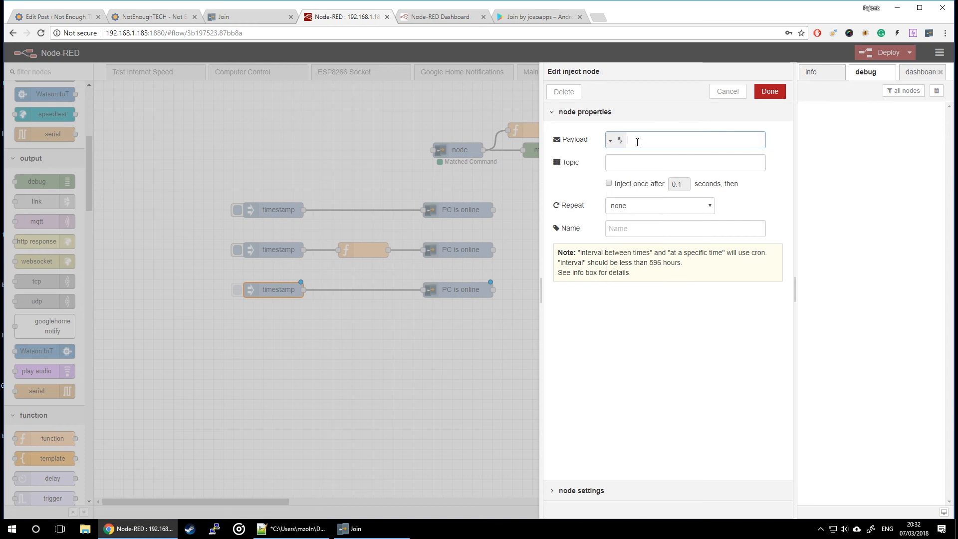
pyautogui.write('This is')
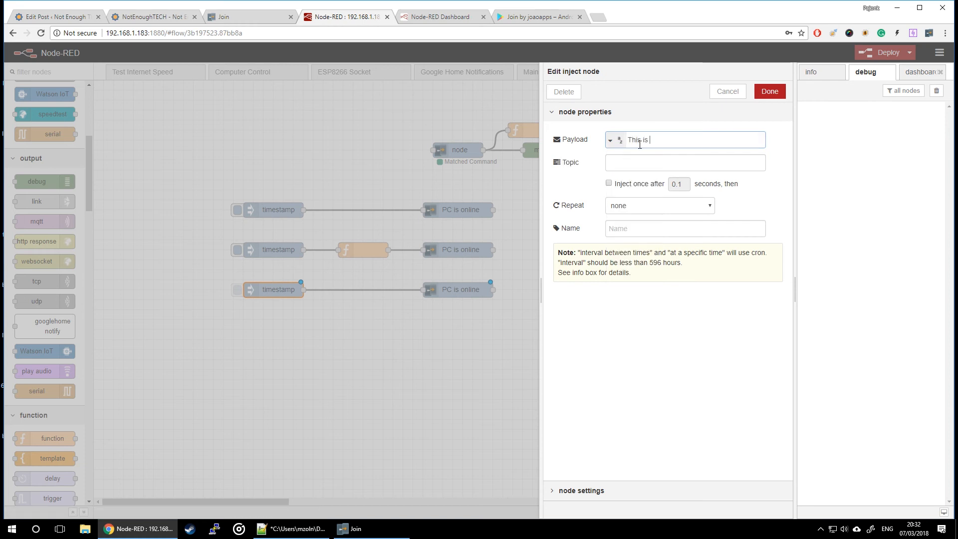
pyautogui.write('text from')
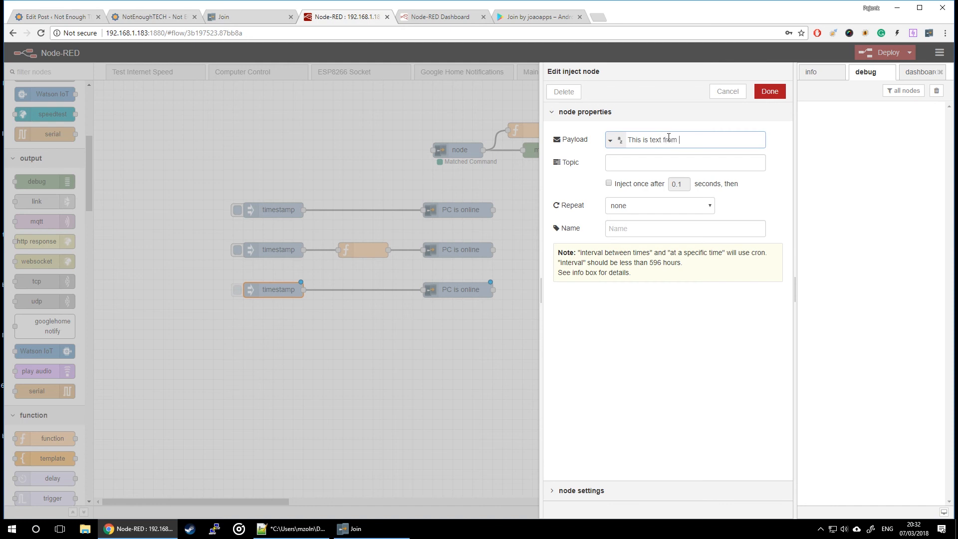
pyautogui.write('the node')
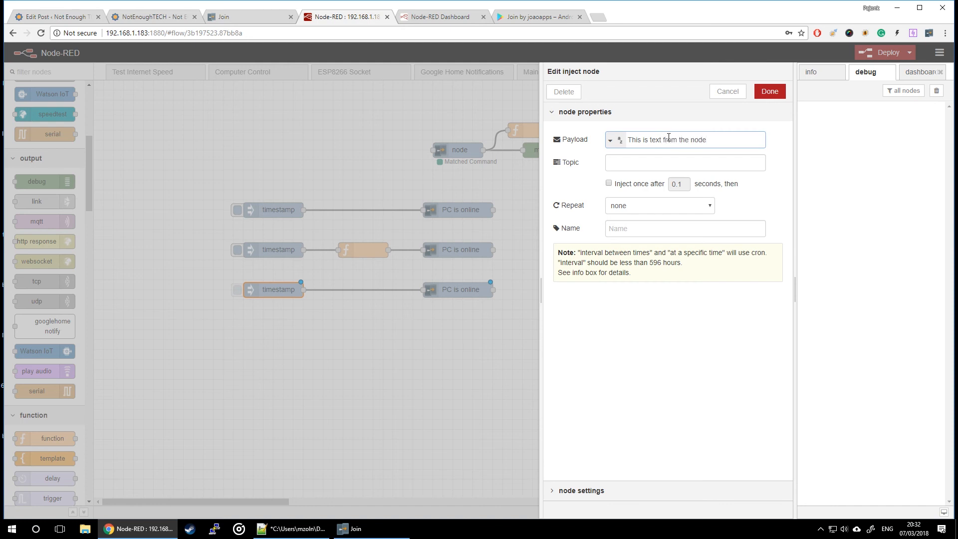
# Give the inject node the topic 'text'.
pyautogui.write('t')
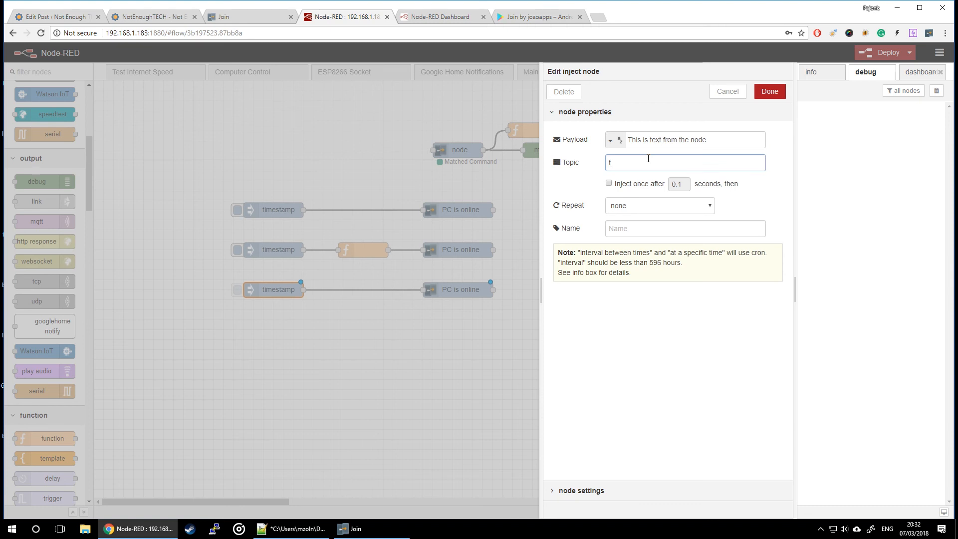
pyautogui.write('ext')
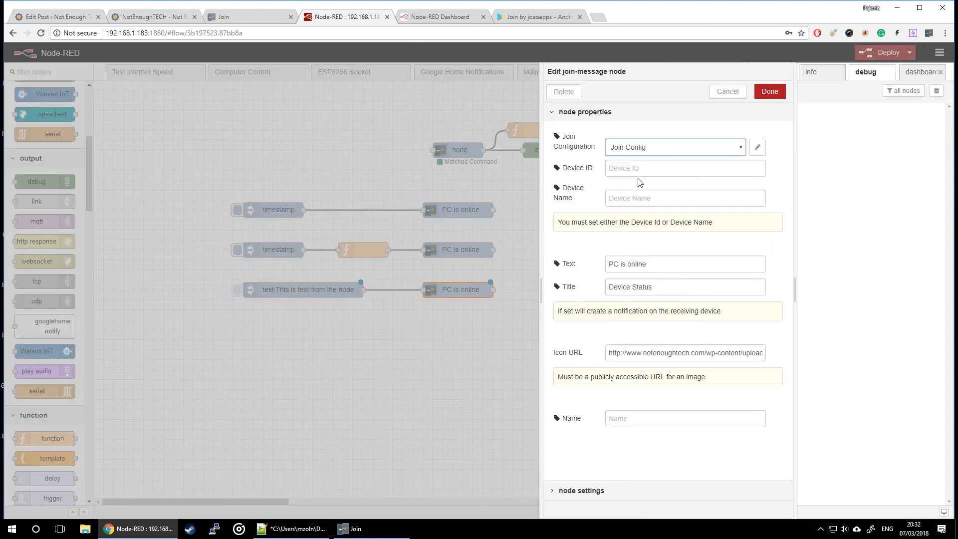
# Set the Join node's Device Name to 'Desktop' and delete its fixed 'PC is online' text.
pyautogui.write('D')
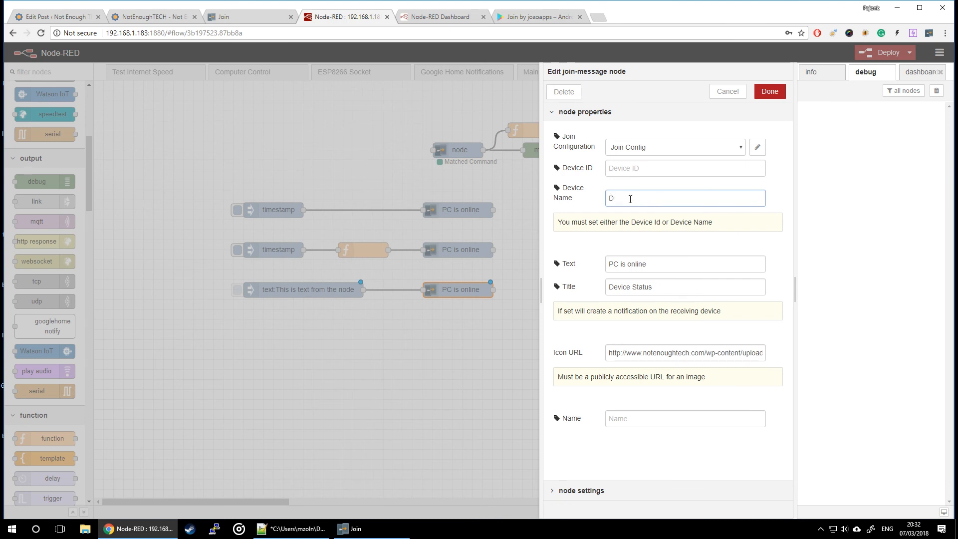
pyautogui.write('esktop')
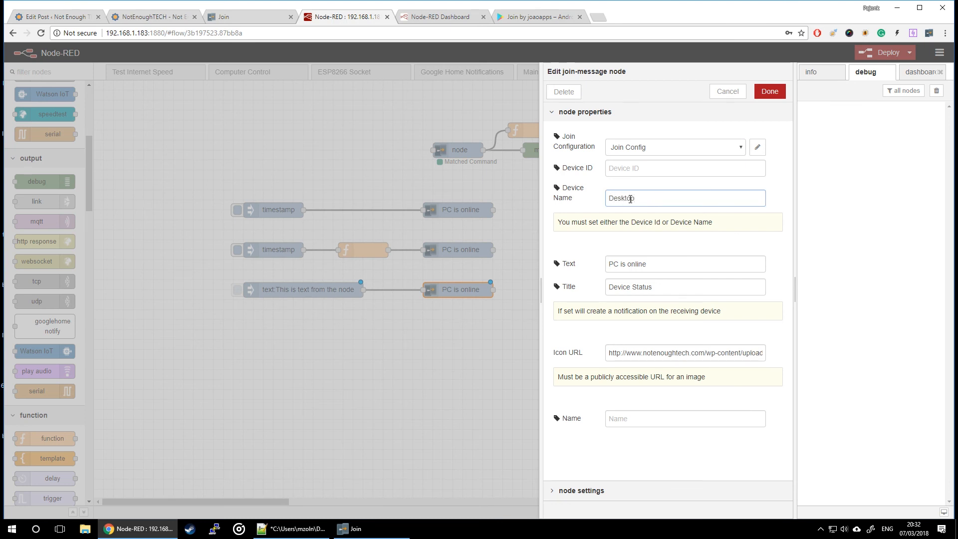
pyautogui.click(685, 264)
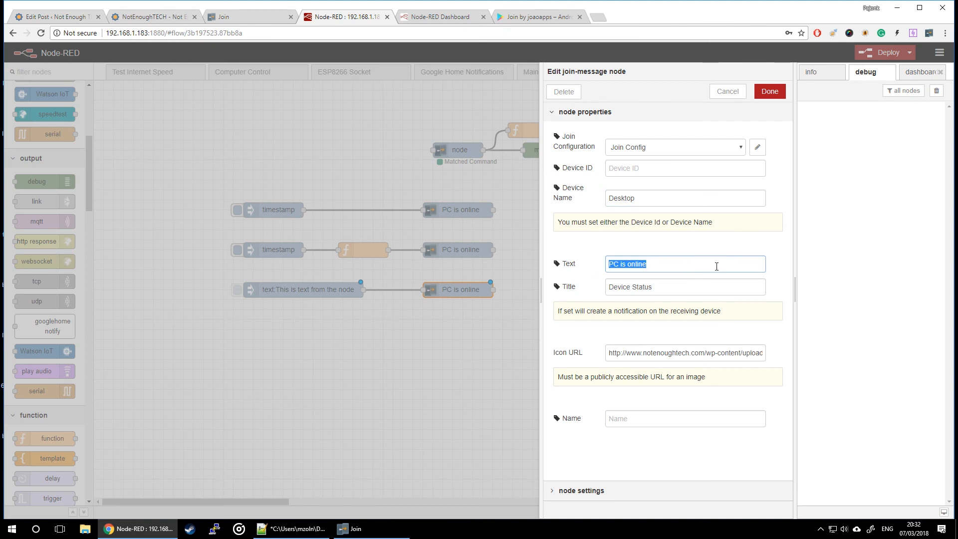
pyautogui.press('delete')
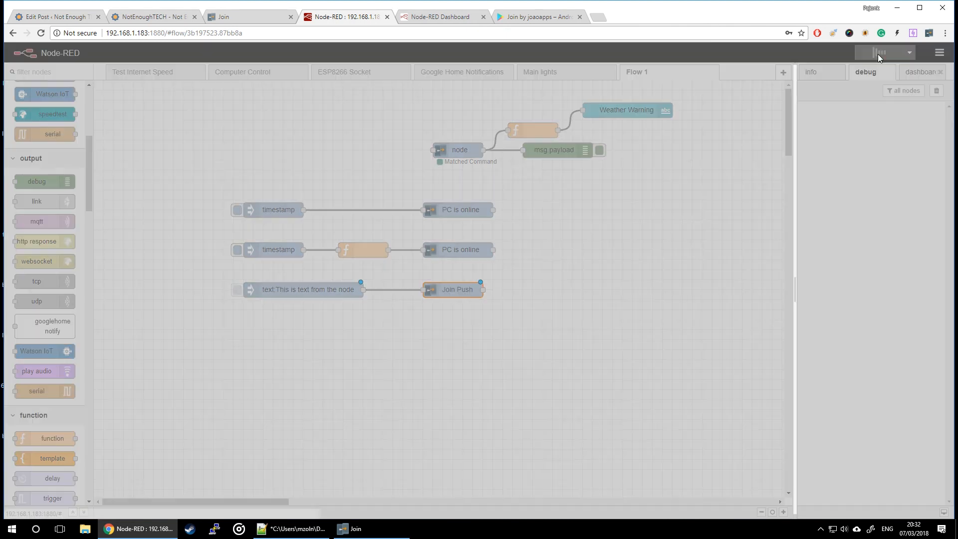
# Deploy, fire the third inject, and view the 'This is text from the node' notification in Join.
pyautogui.click(883, 53)
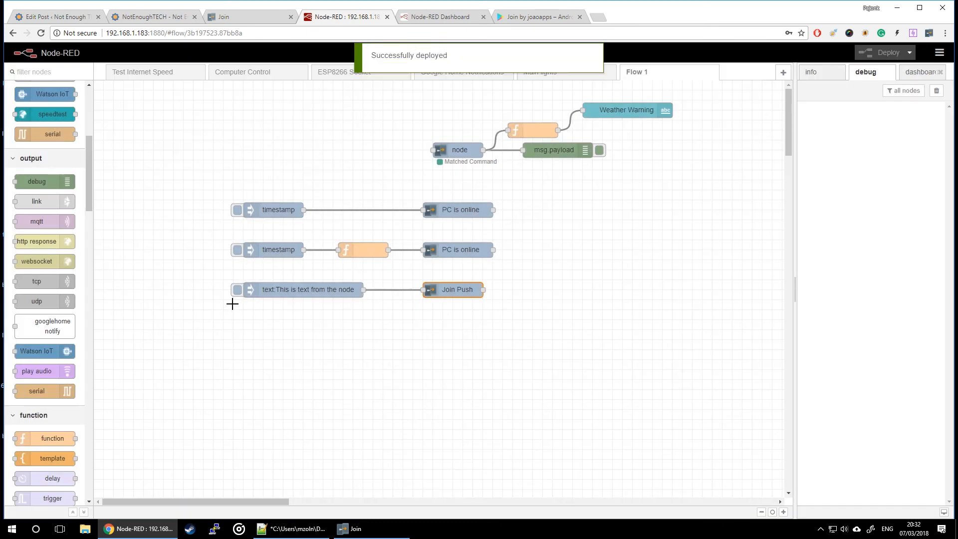
pyautogui.click(238, 290)
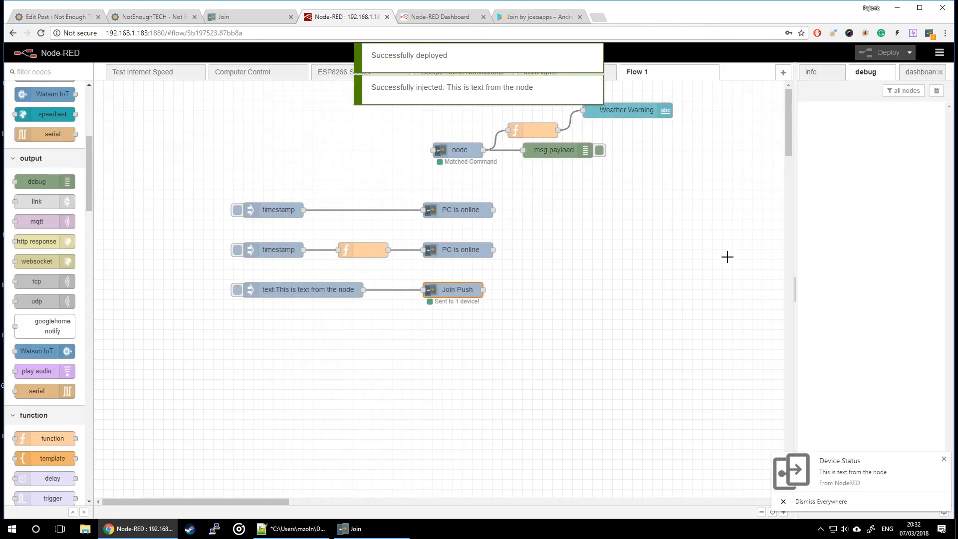
pyautogui.click(929, 33)
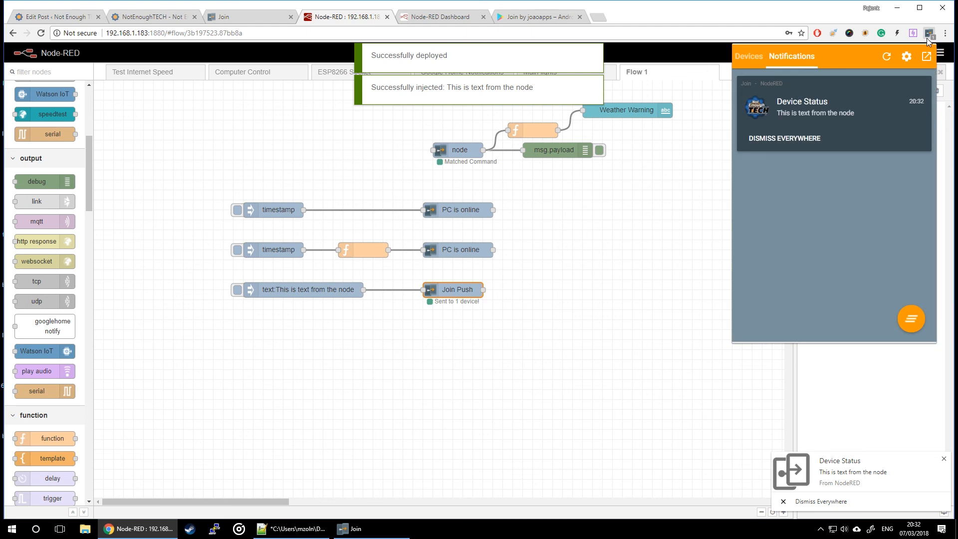